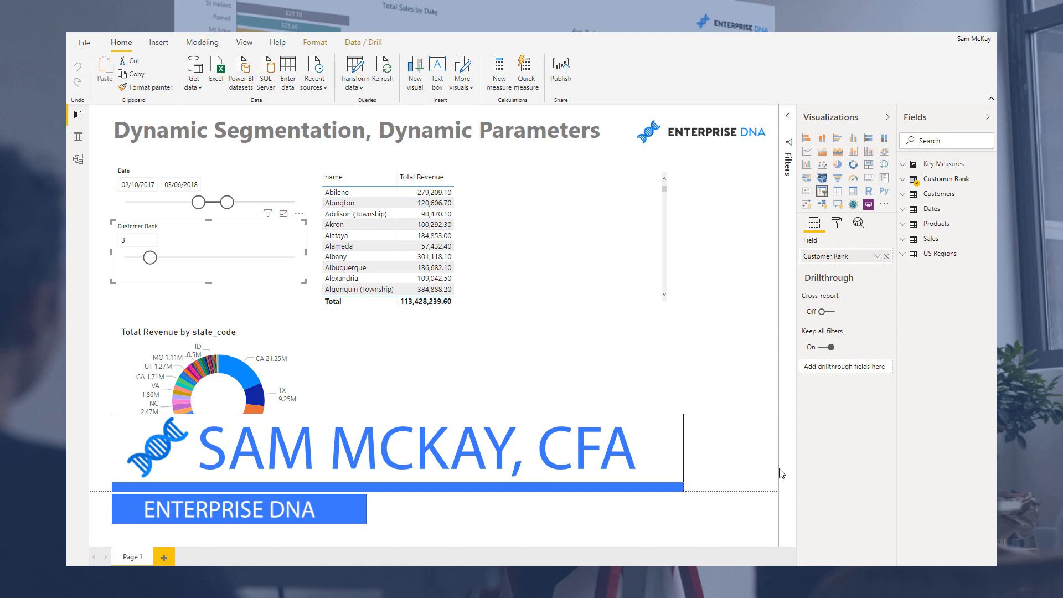
mouse_move(574, 412)
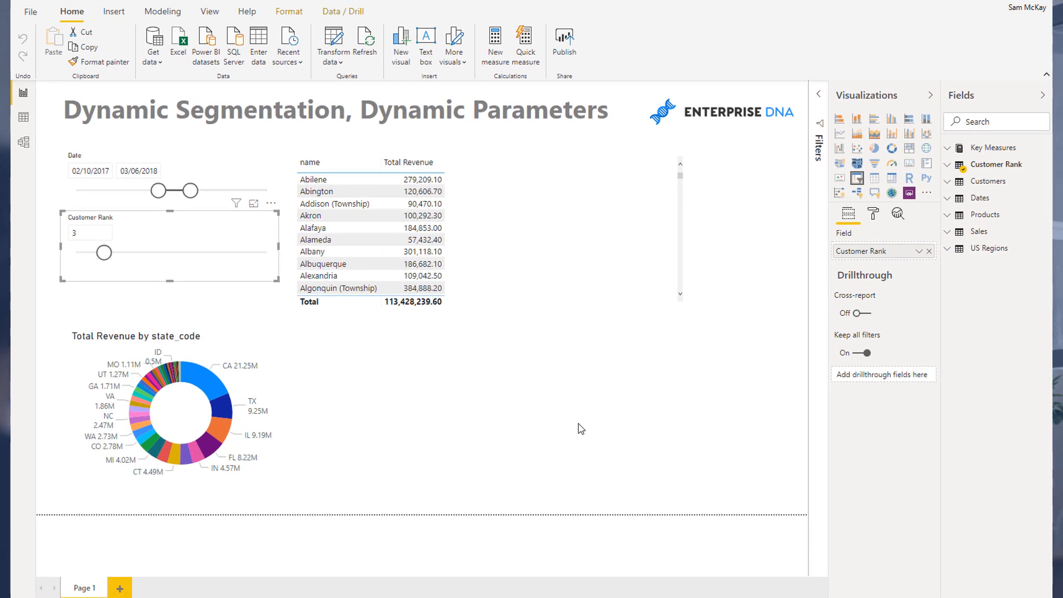
mouse_move(547, 421)
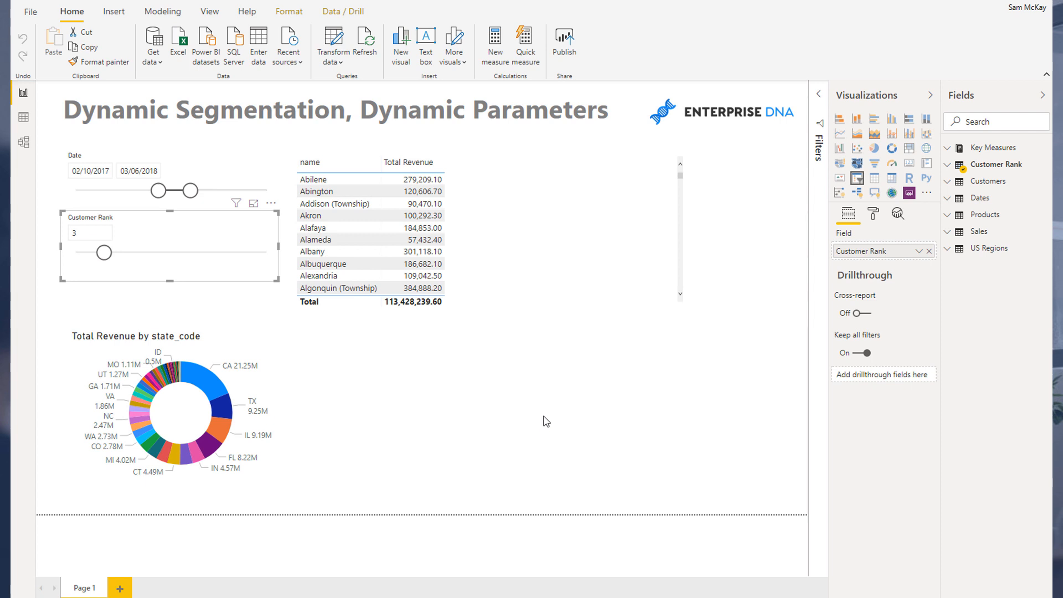
mouse_move(500, 401)
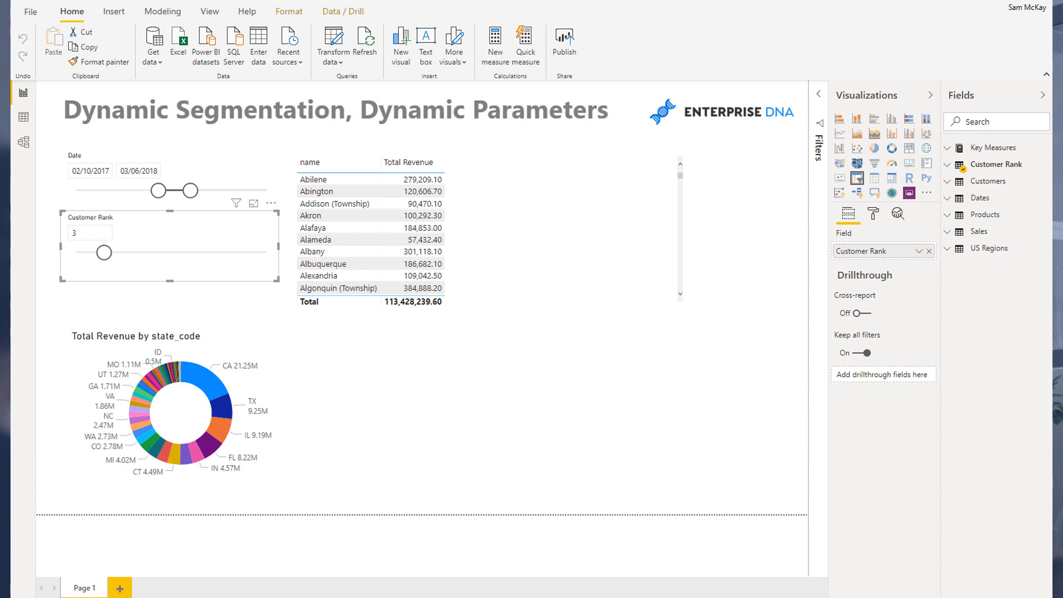
mouse_move(794, 87)
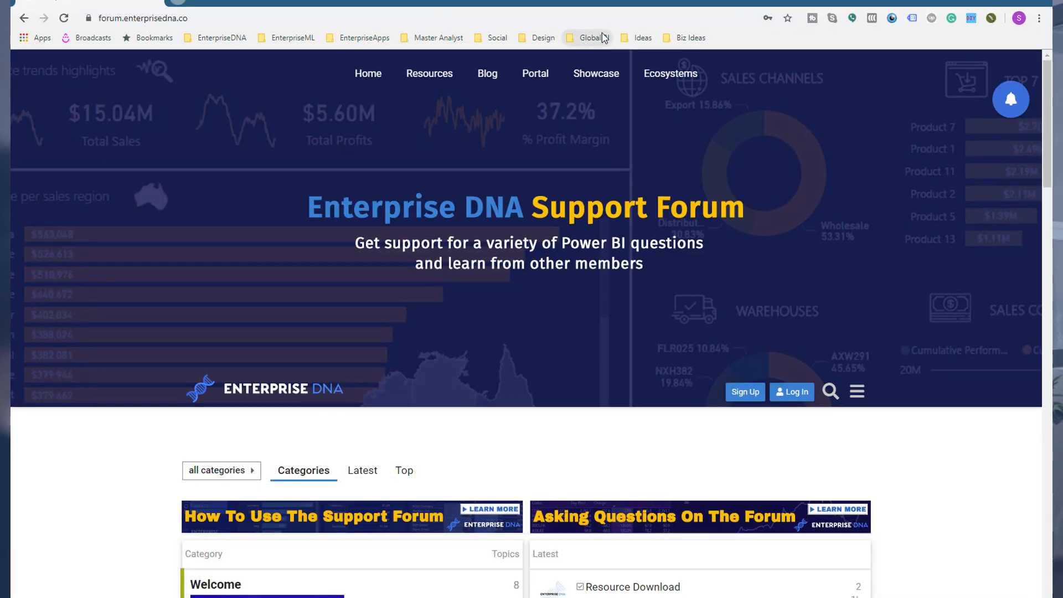
mouse_move(627, 155)
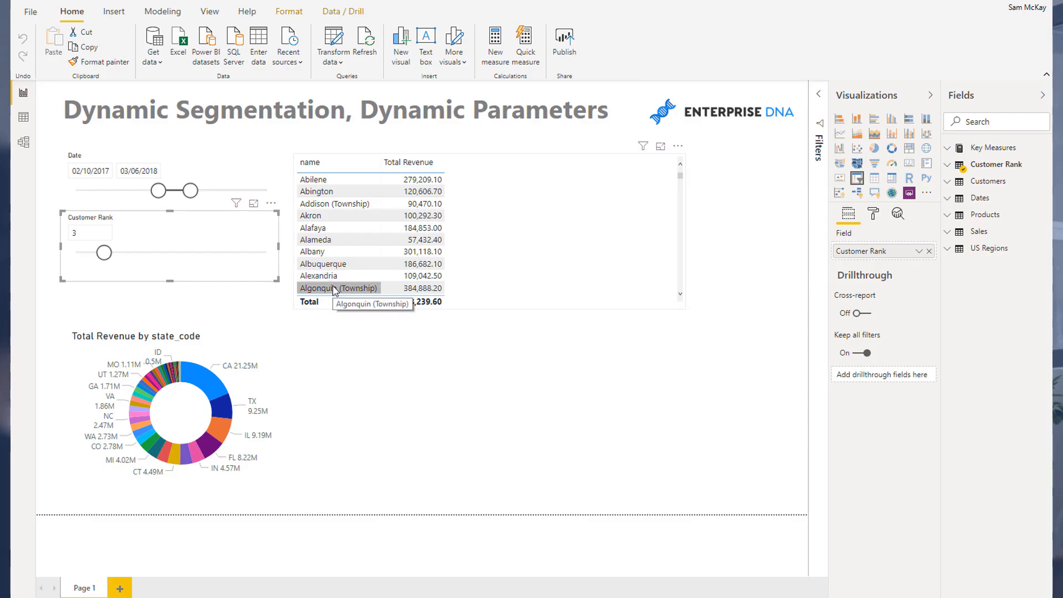
mouse_move(339, 339)
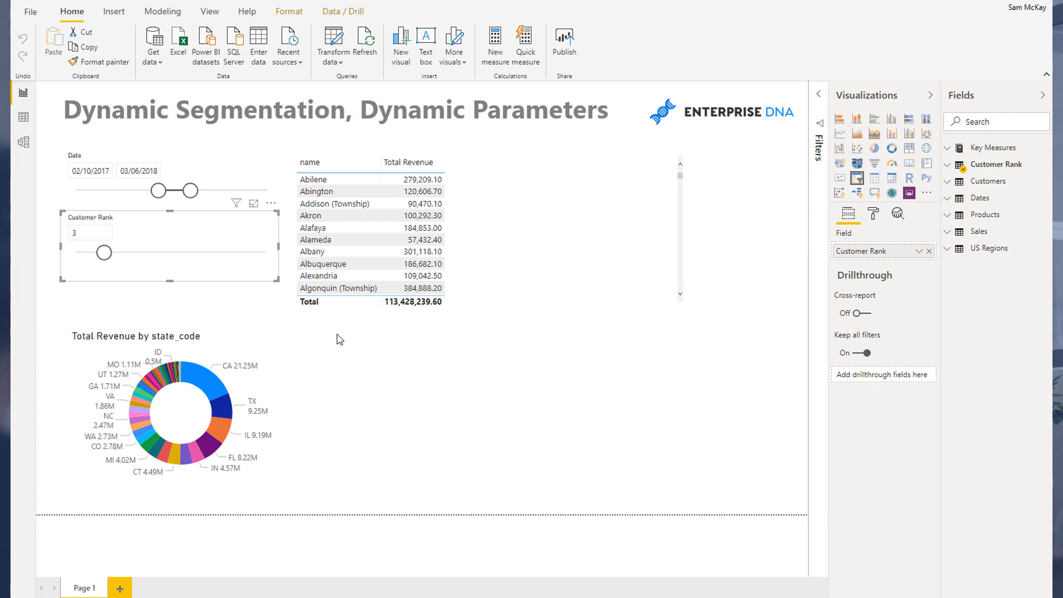
mouse_move(359, 348)
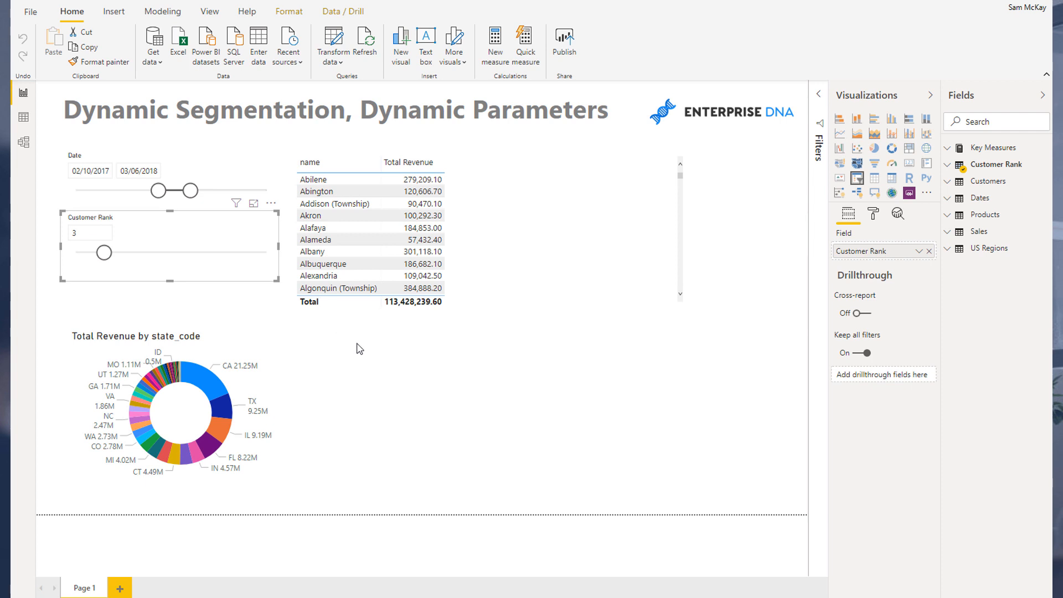
mouse_move(371, 345)
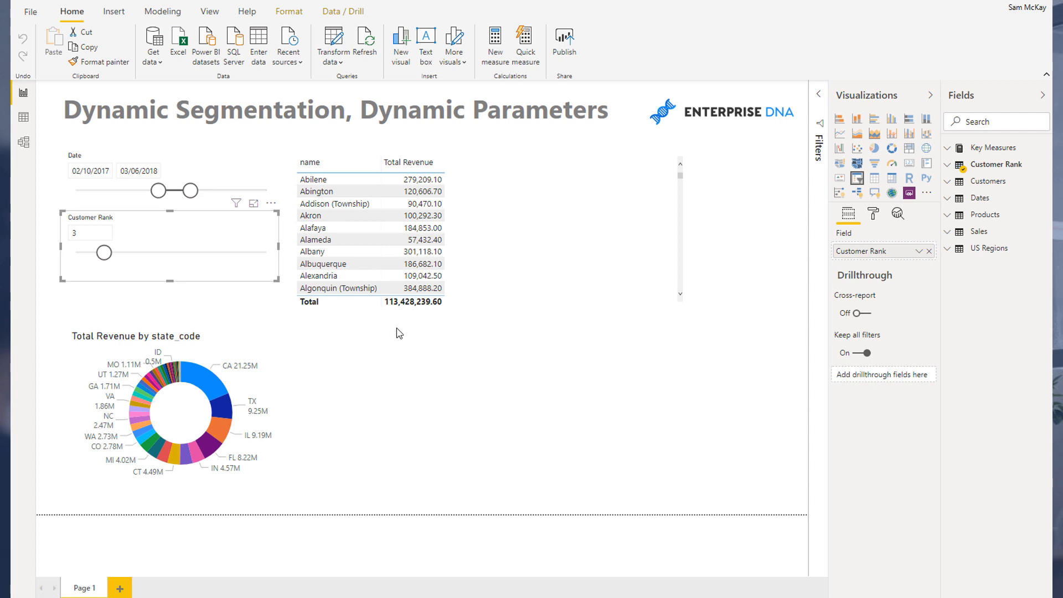
mouse_move(407, 338)
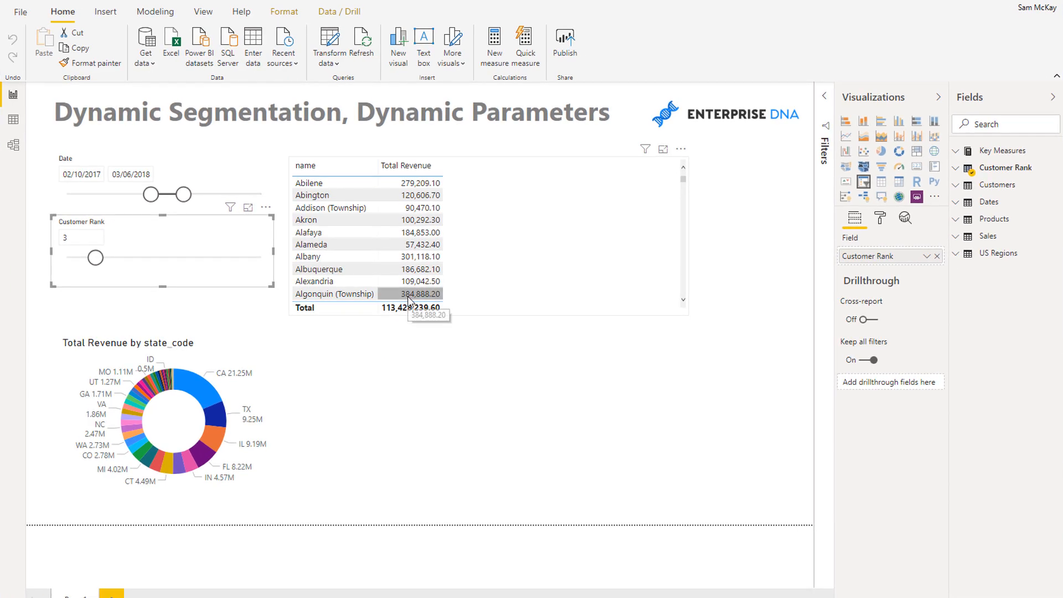
mouse_move(213, 93)
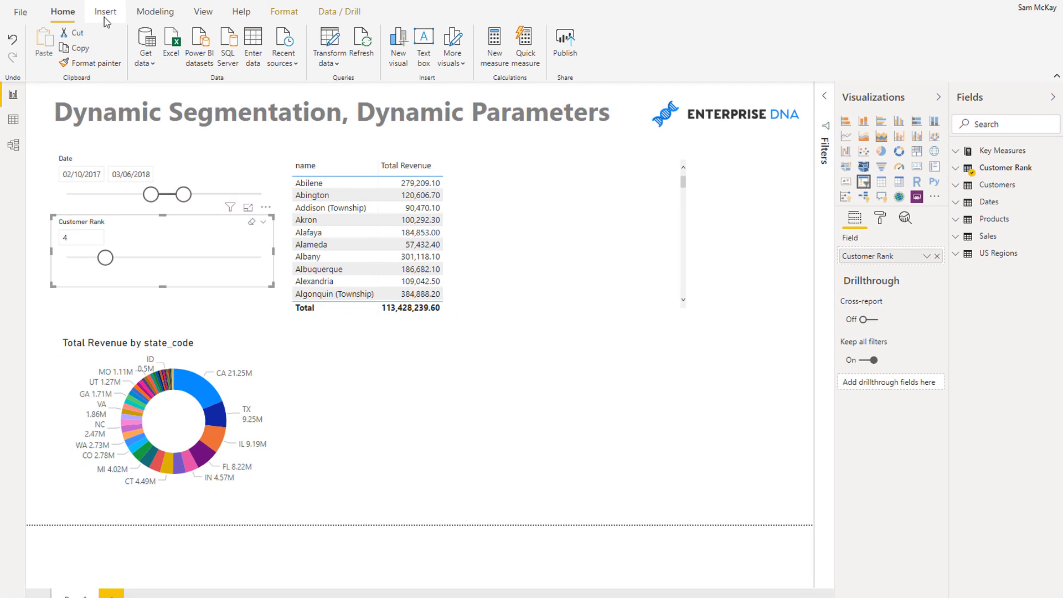
Add Customer Rank Value from the Customer Rank parameter as a card showing 4
left_click(155, 12)
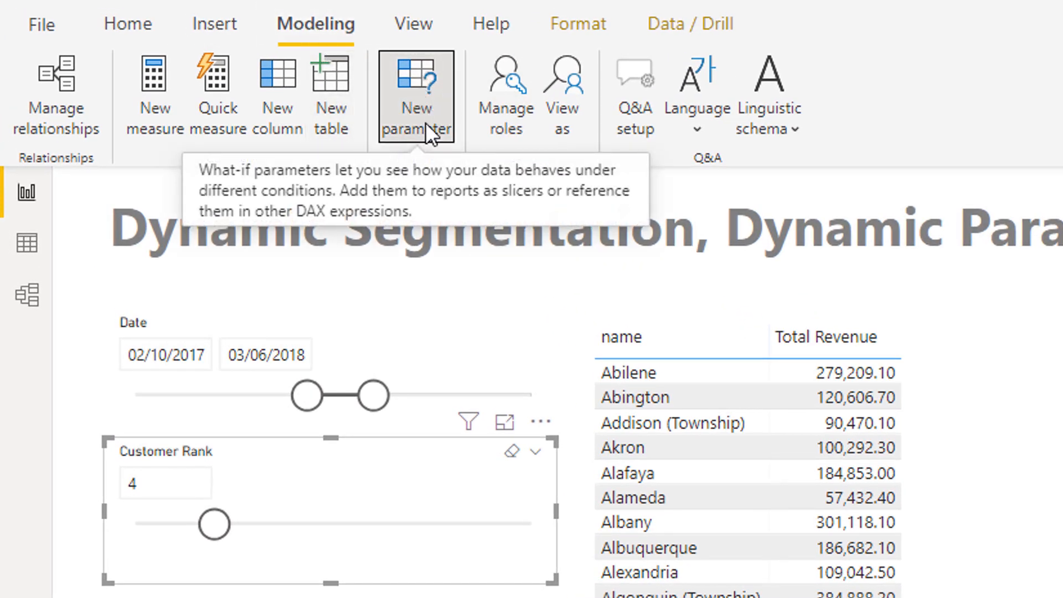
mouse_move(442, 175)
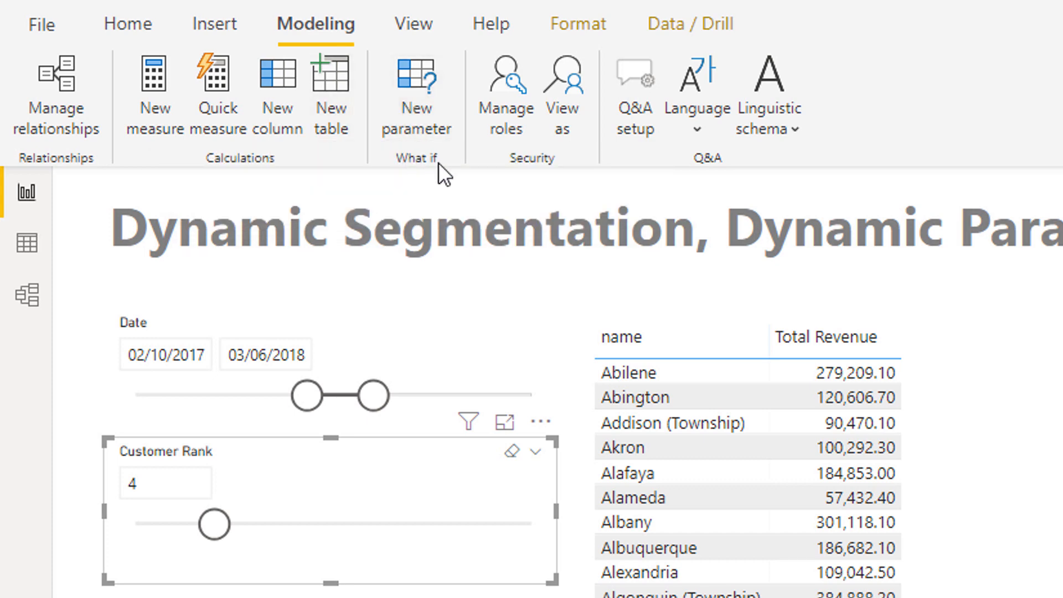
mouse_move(236, 461)
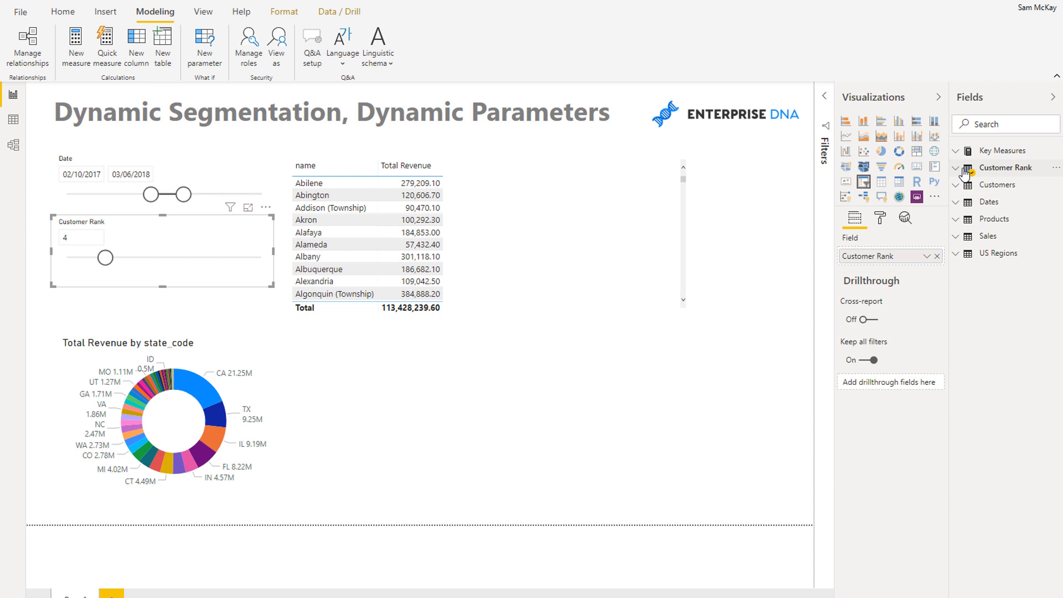
left_click(957, 167)
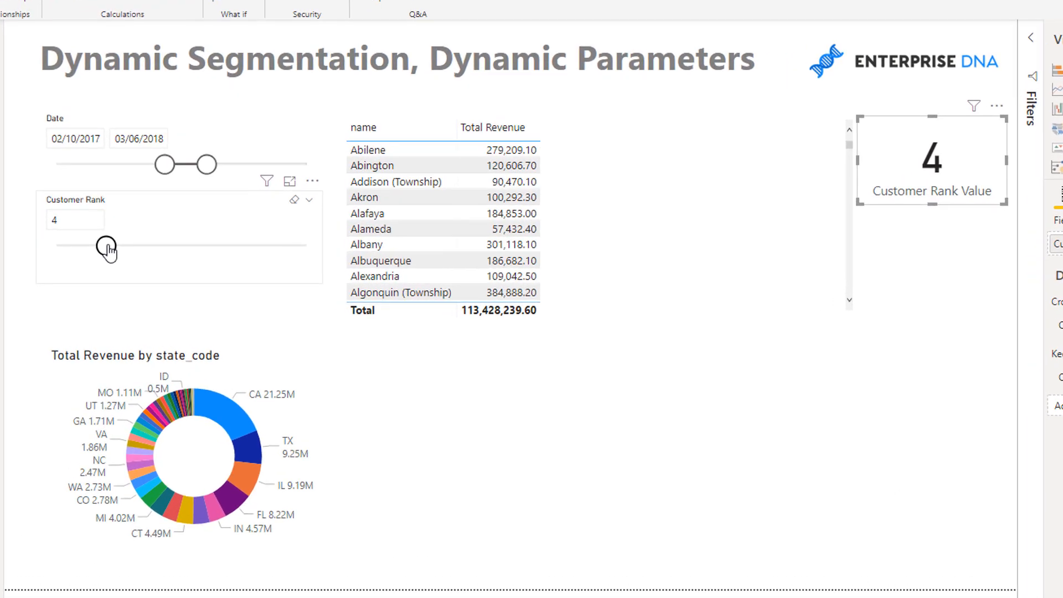
Slide Customer Rank from 4 to 5 and retitle the table's name column Stores
left_click_drag(108, 246, 120, 242)
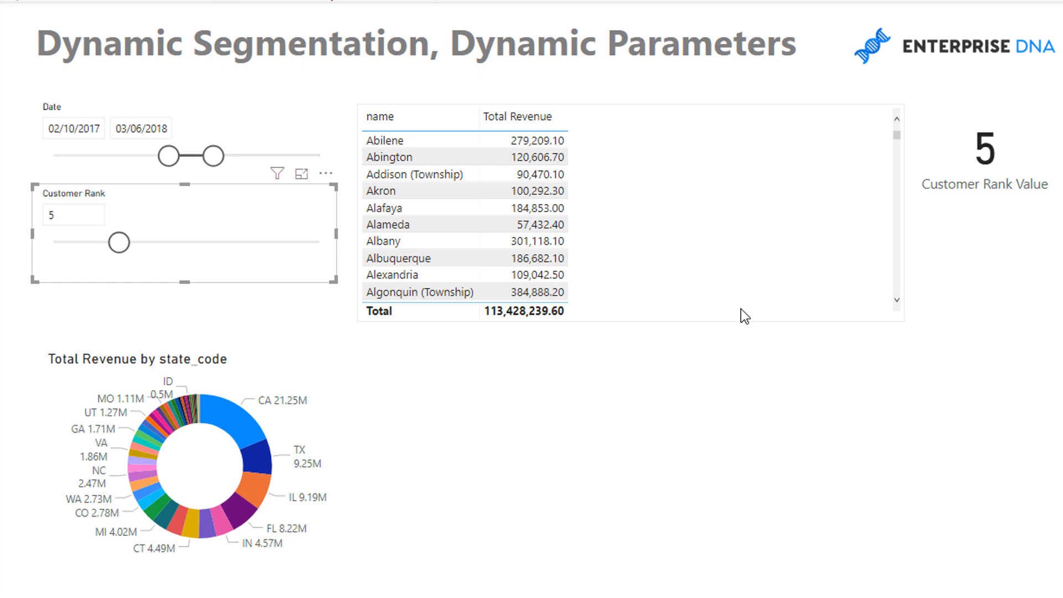
mouse_move(994, 163)
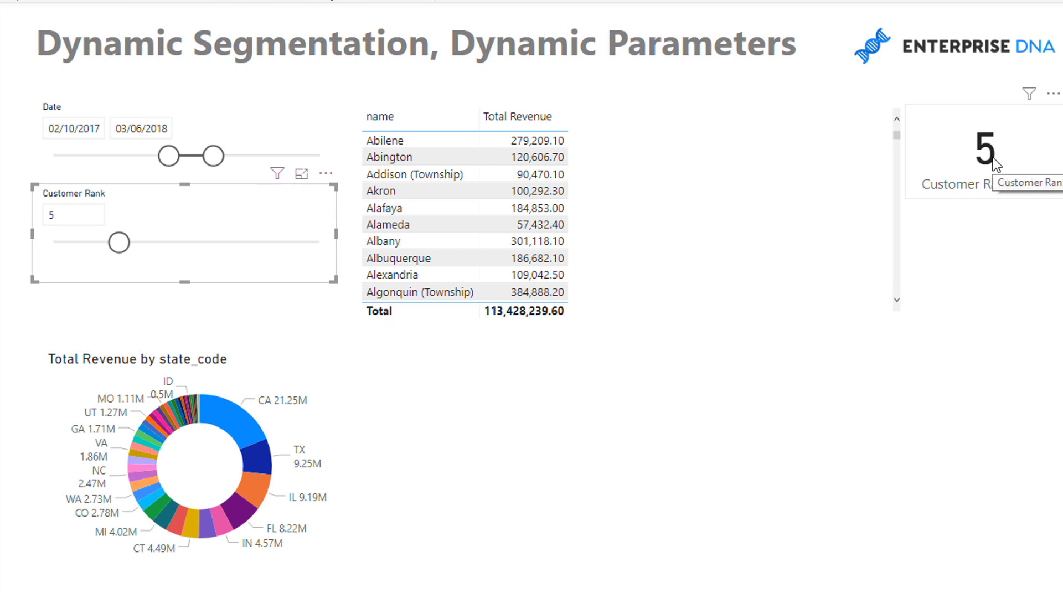
mouse_move(993, 180)
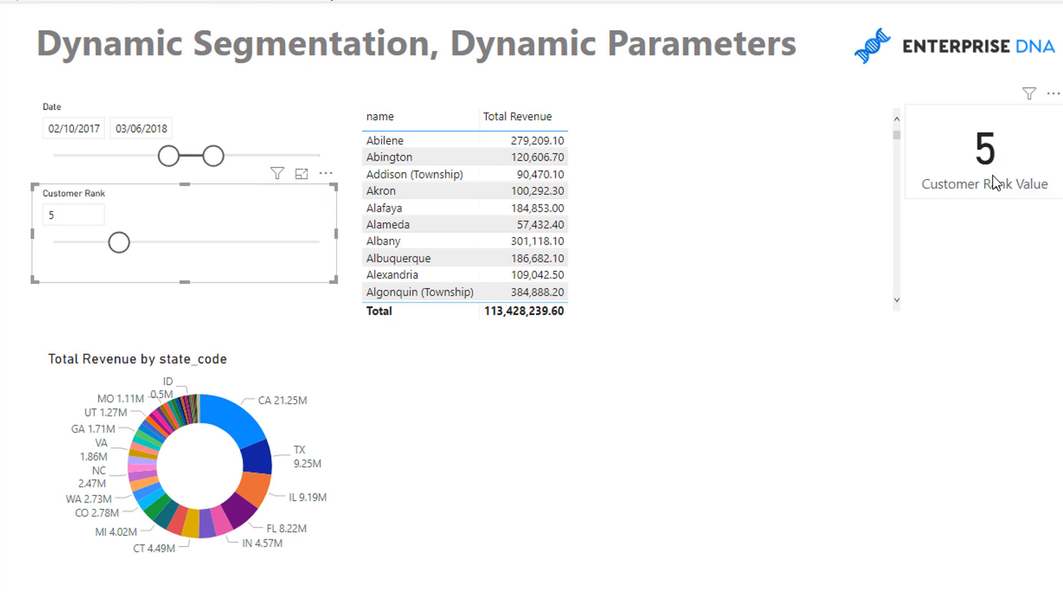
mouse_move(997, 182)
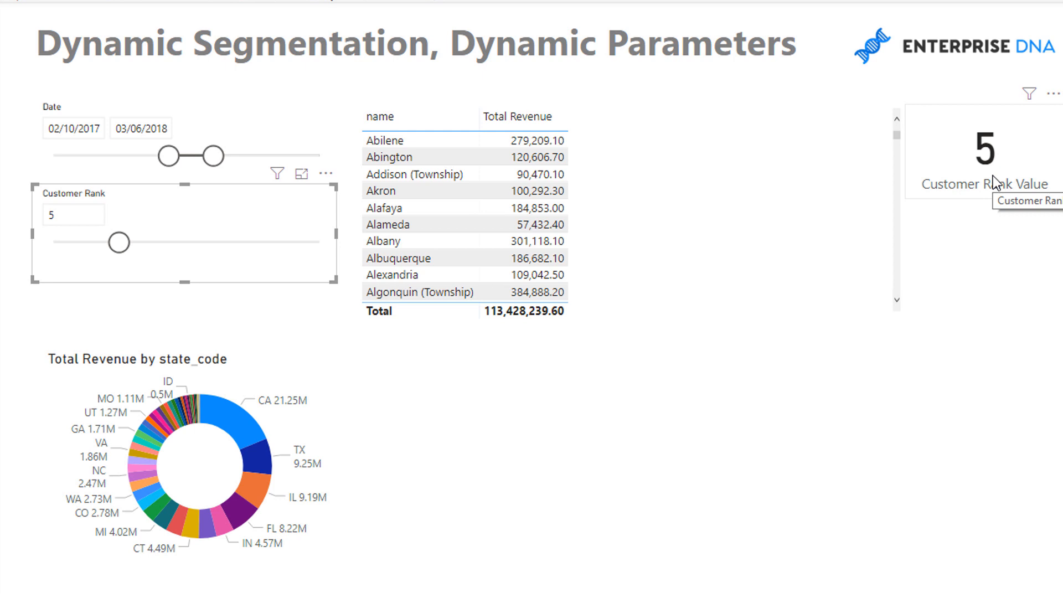
mouse_move(970, 185)
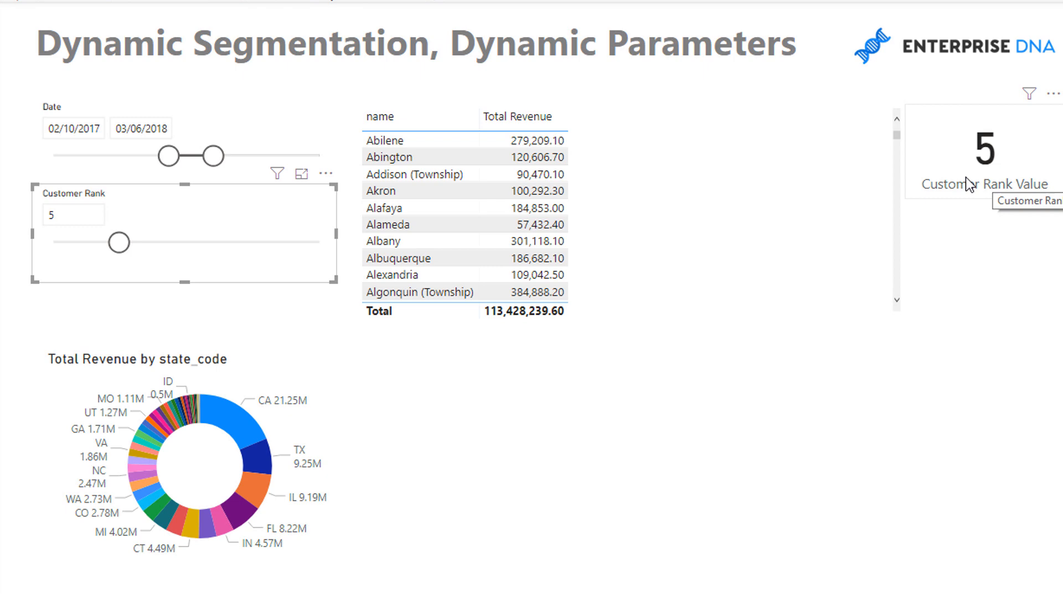
mouse_move(395, 157)
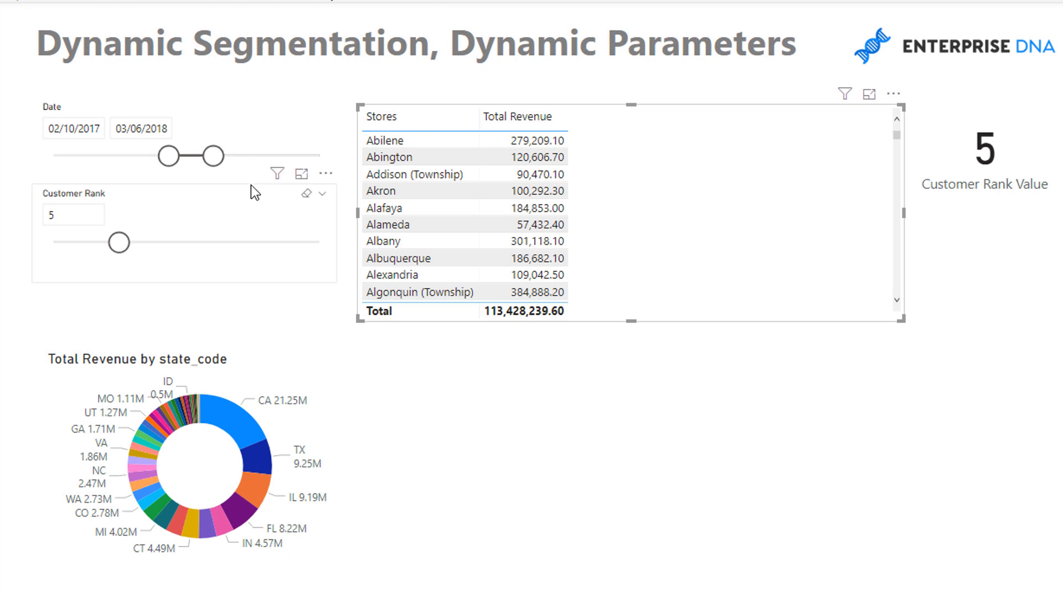
mouse_move(305, 221)
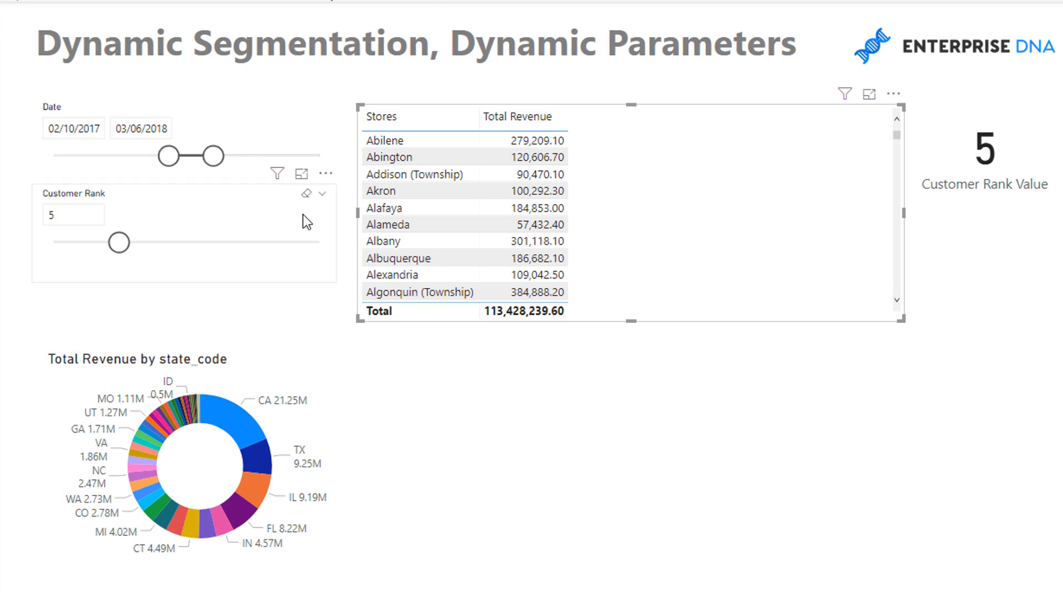
left_click(218, 412)
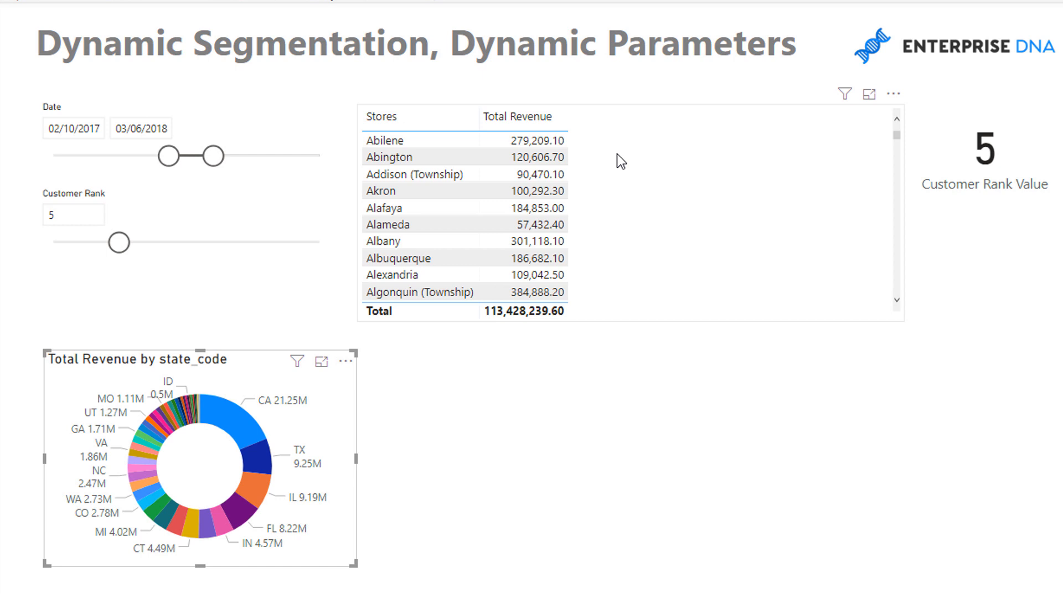
double_click(610, 42)
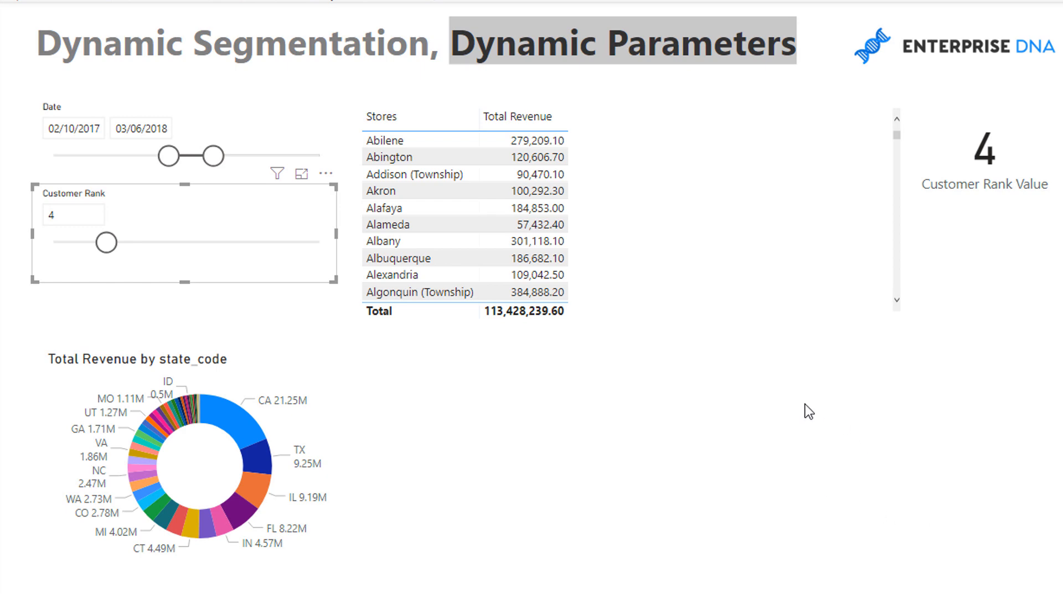
mouse_move(744, 398)
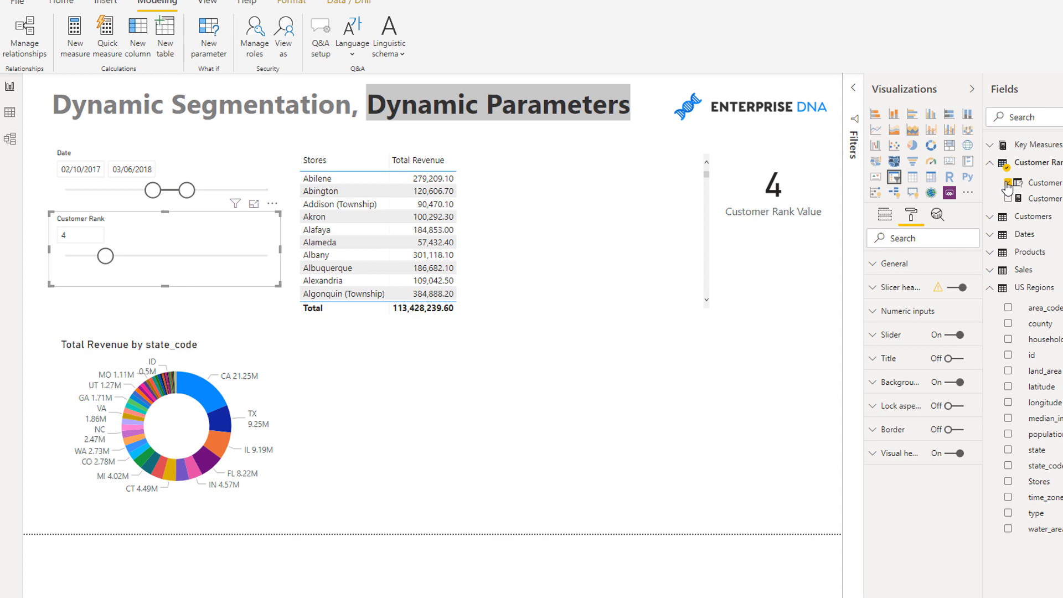
Expand Key Measures under Customer Rank and add Top Customers to the store table
left_click(1038, 163)
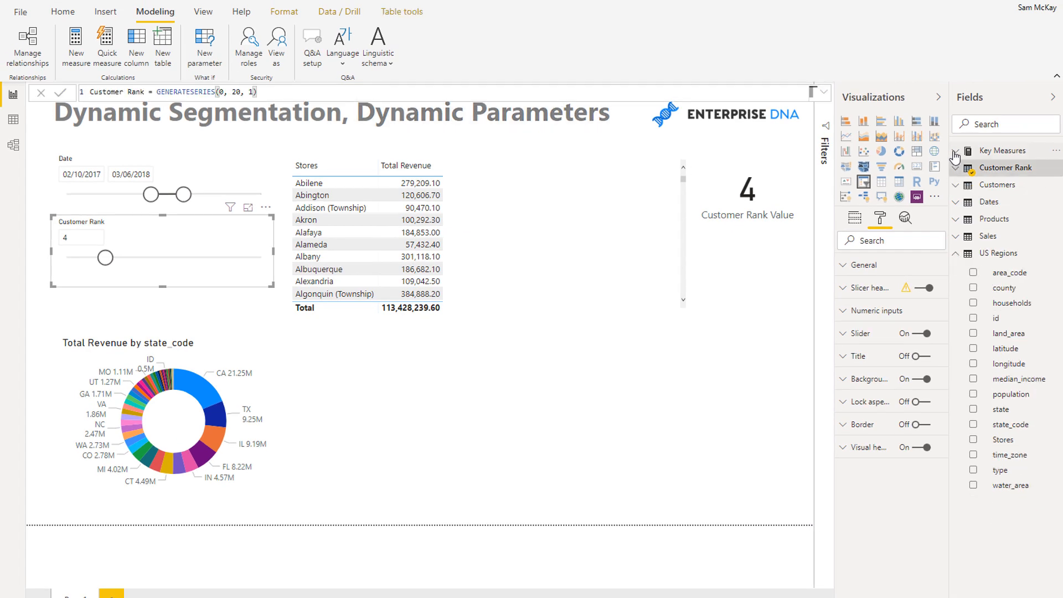
left_click(955, 151)
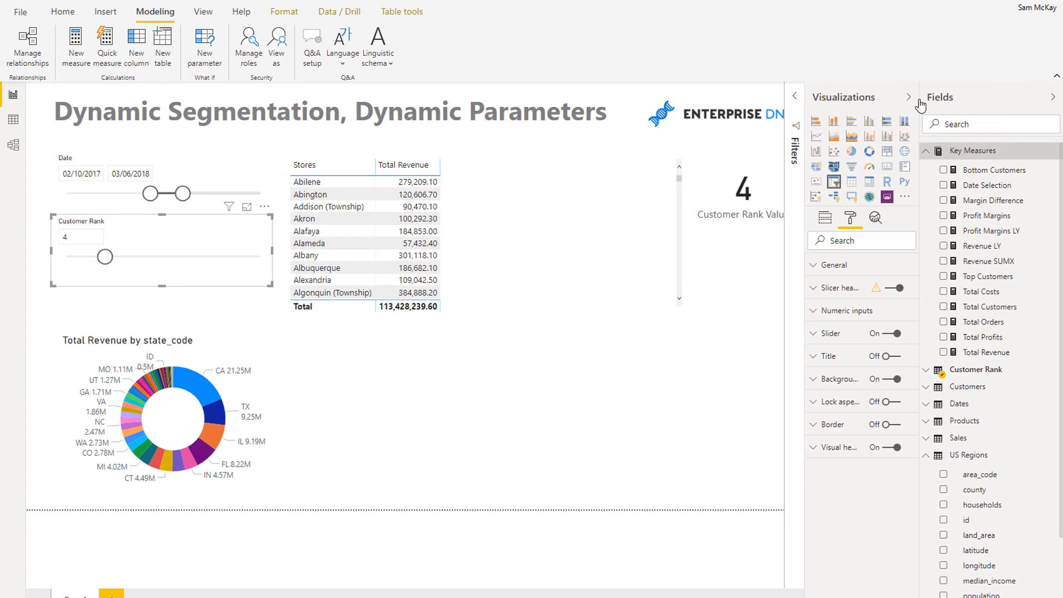
left_click(983, 276)
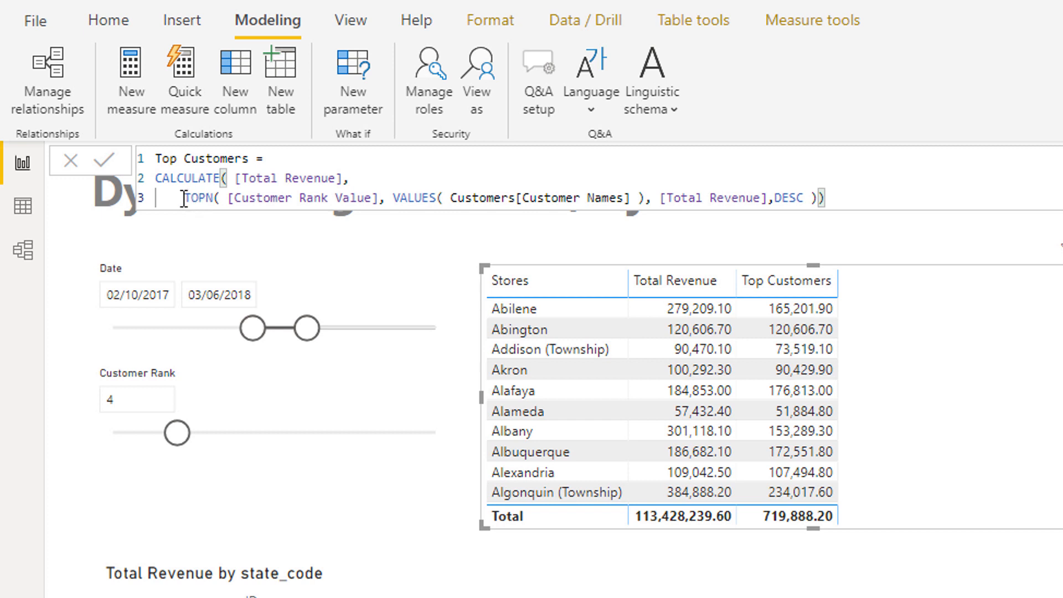
double_click(290, 177)
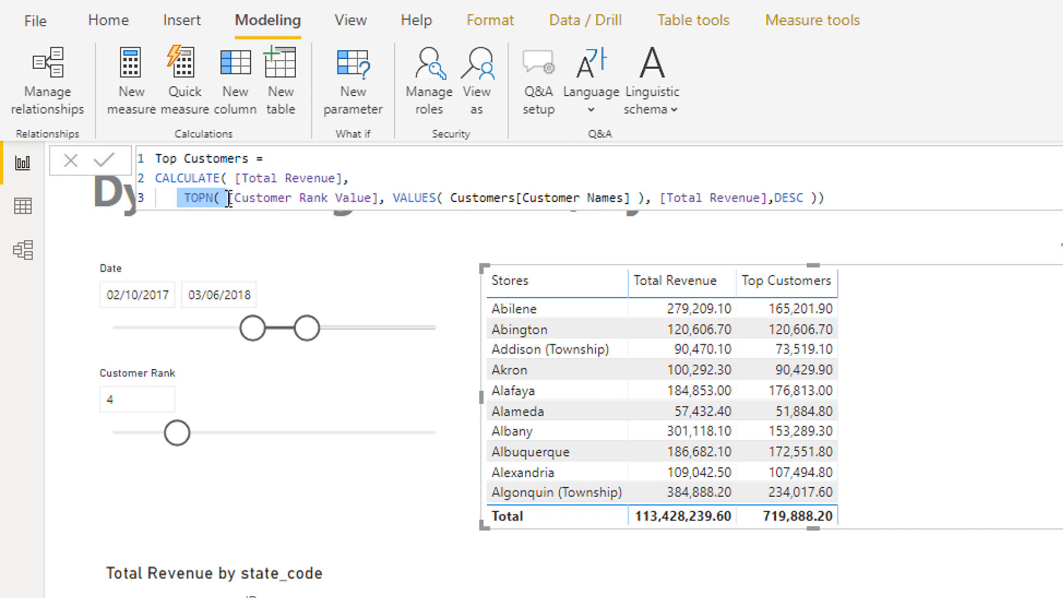
scroll("down", 3)
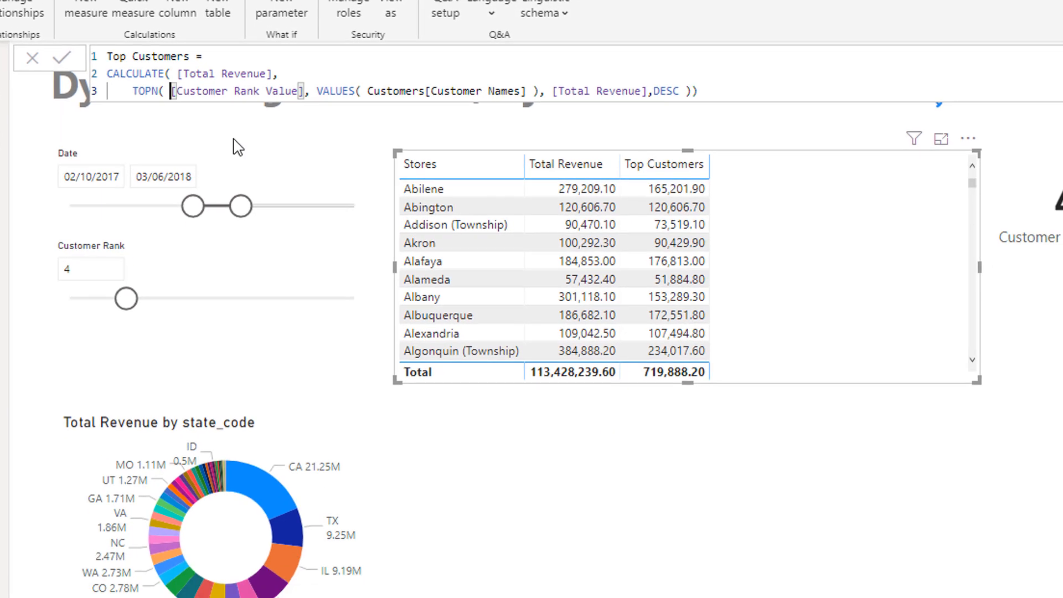
scroll("down", 3)
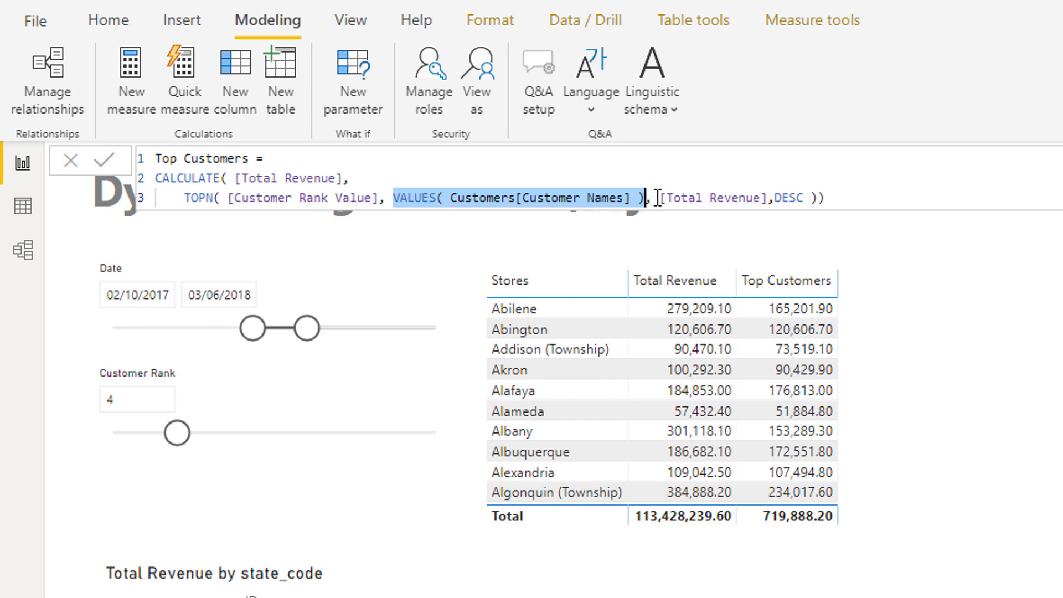
double_click(710, 198)
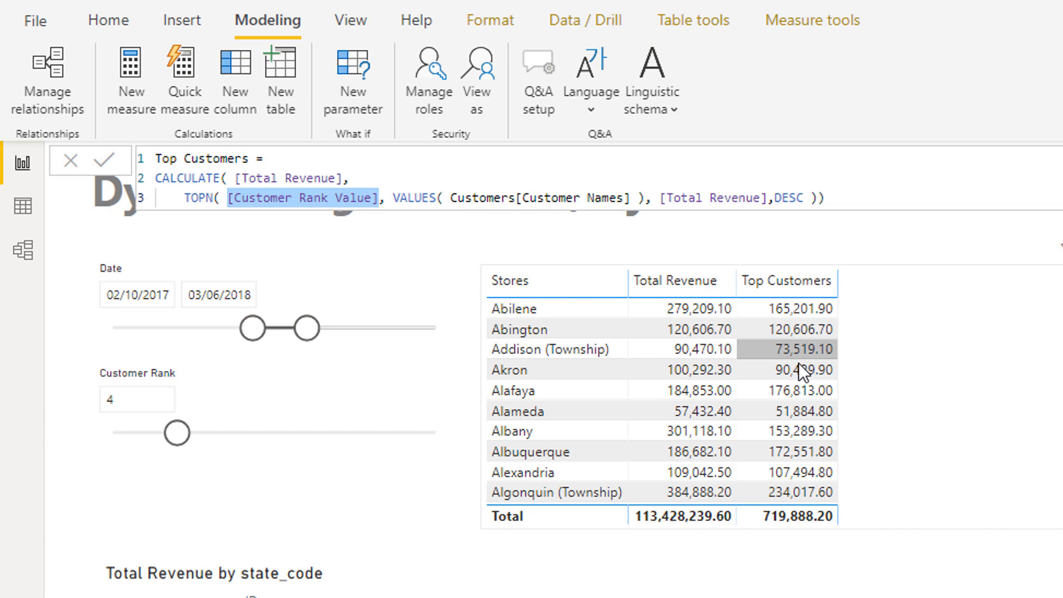
mouse_move(722, 329)
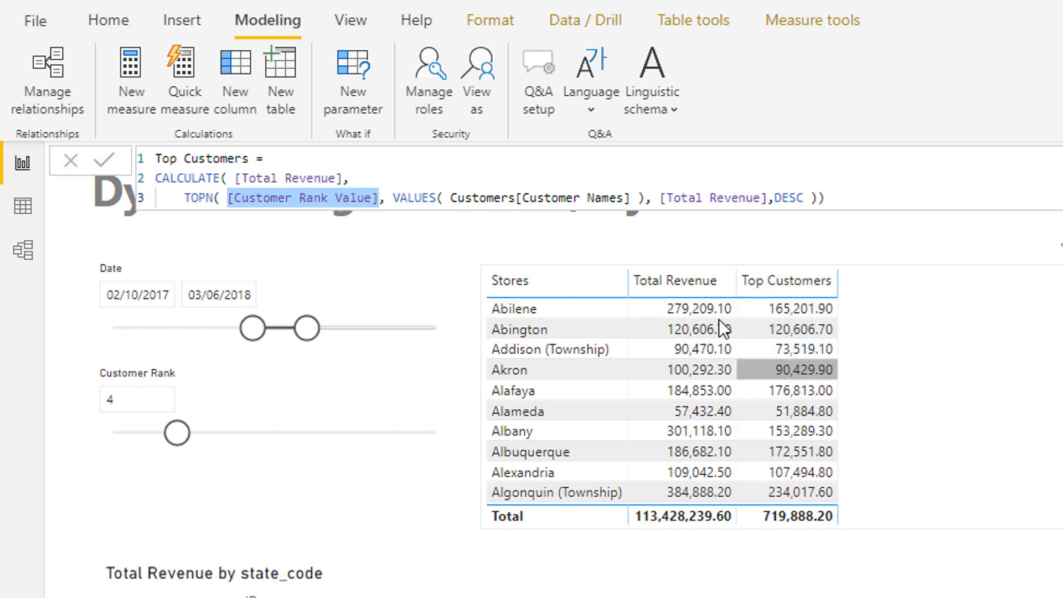
mouse_move(769, 431)
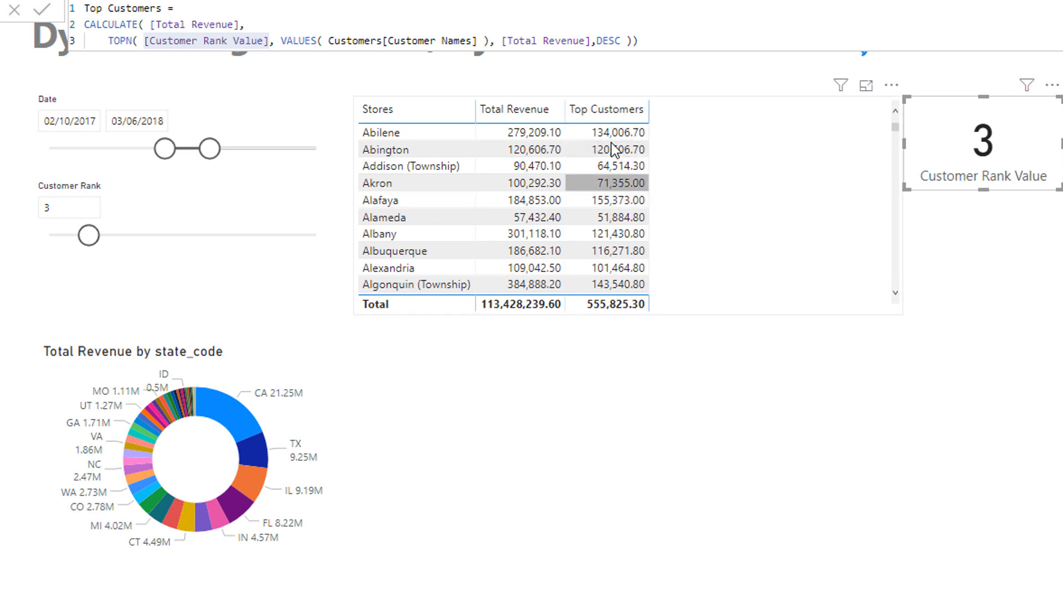
mouse_move(636, 205)
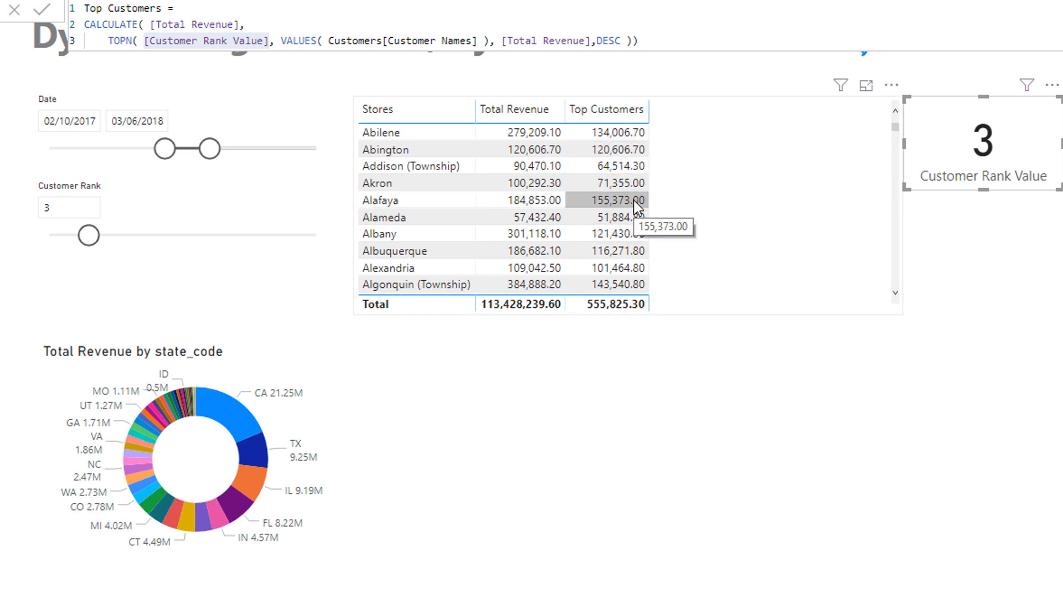
mouse_move(687, 190)
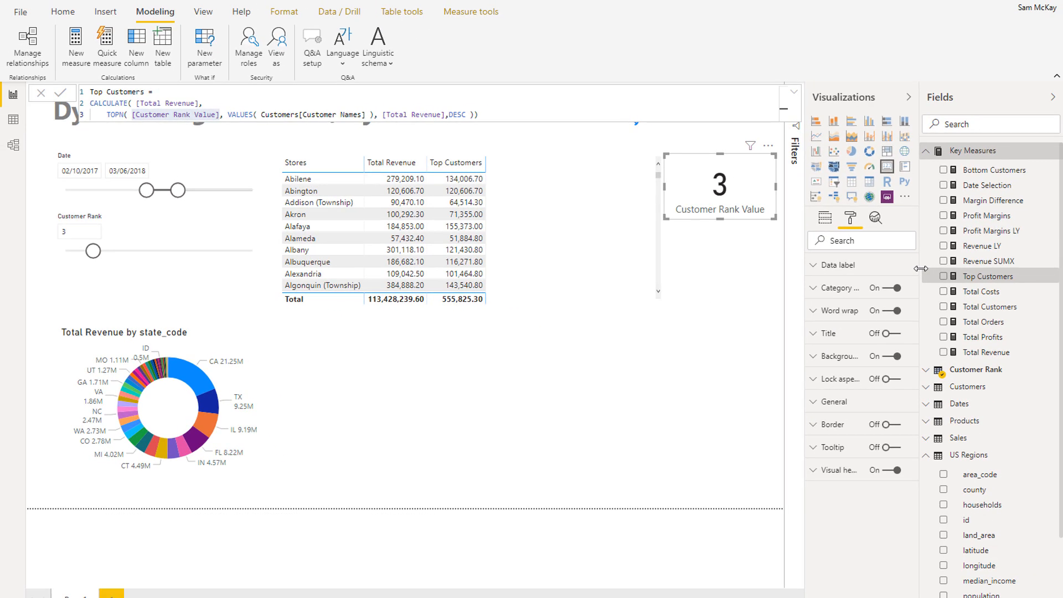
mouse_move(986, 172)
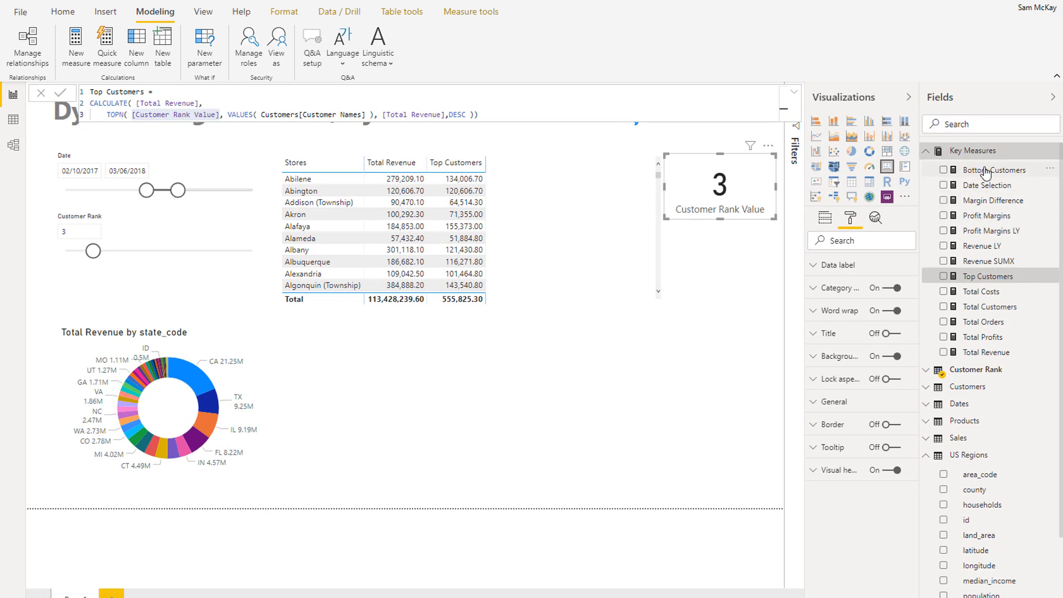
mouse_move(997, 169)
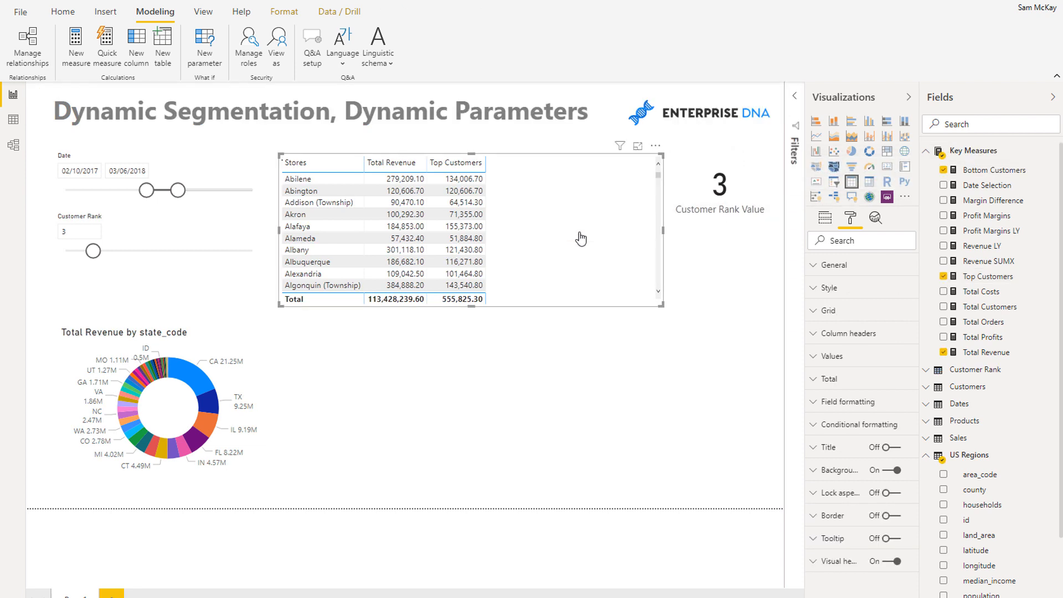
Add Bottom Customers to the store table and raise Customer Rank from 3 to 4
left_click(943, 170)
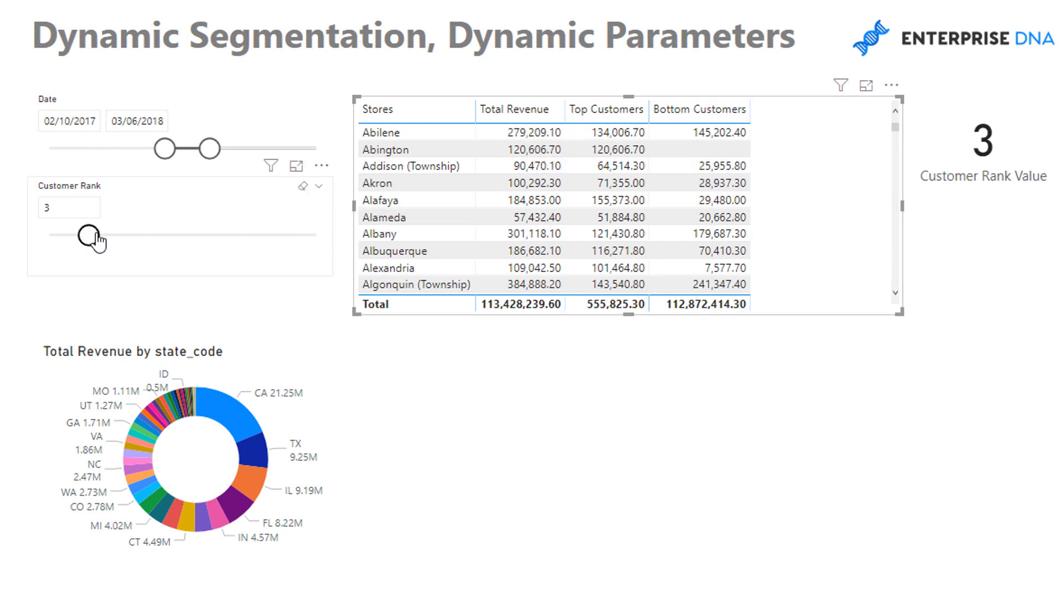
left_click_drag(84, 235, 100, 235)
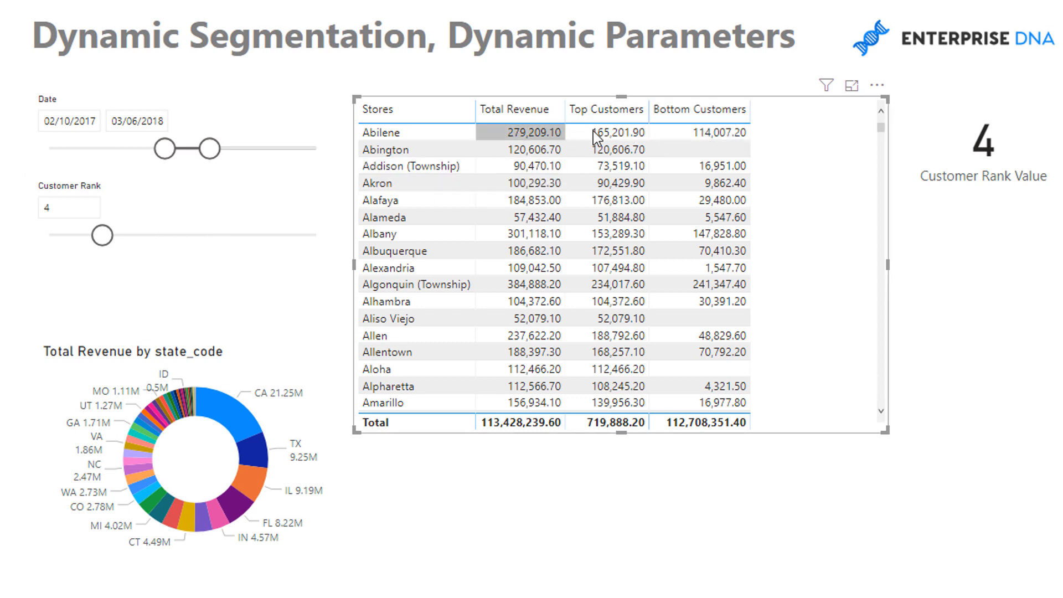
mouse_move(689, 133)
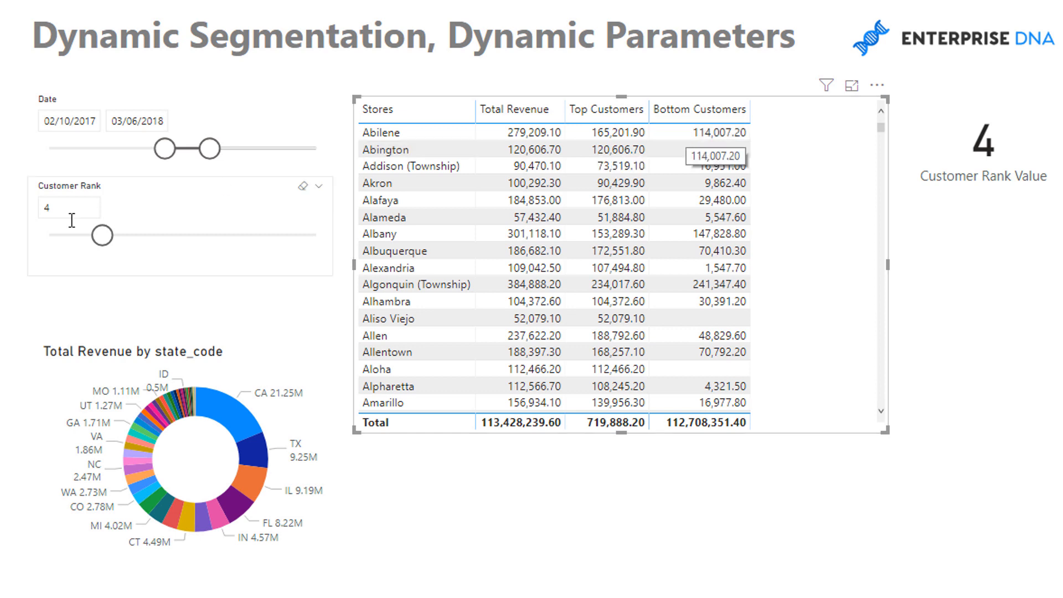
mouse_move(121, 216)
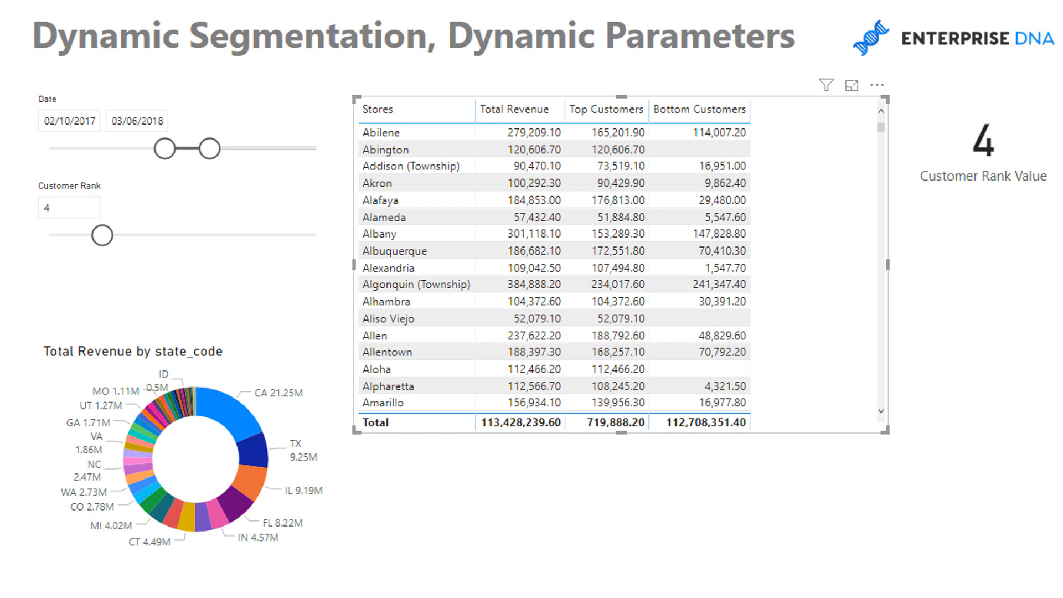
Add the Total Customers measure to the store table and view its COUNTROWS formula
left_click(68, 207)
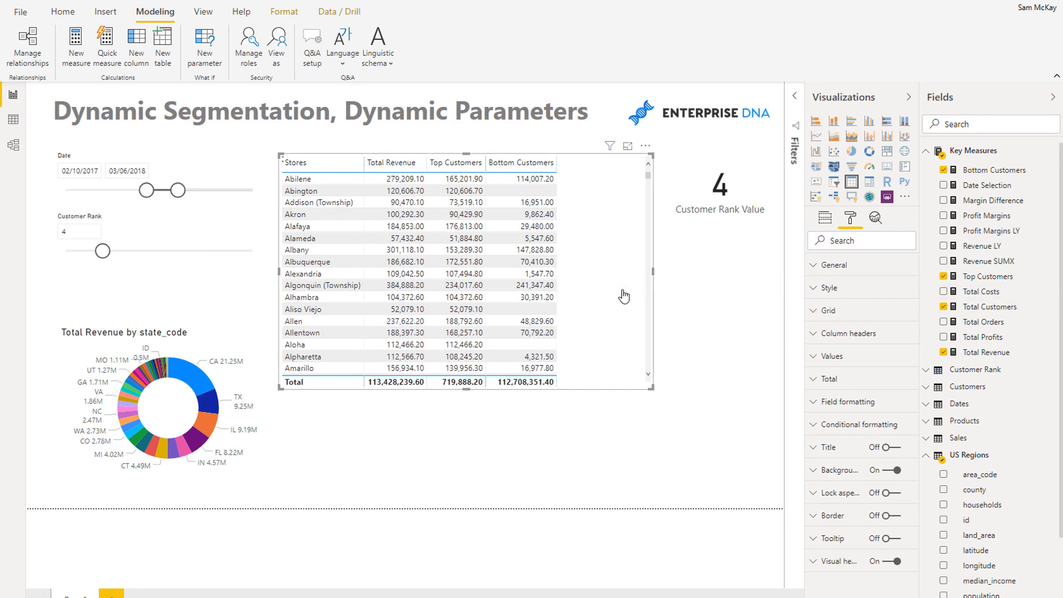
left_click(945, 307)
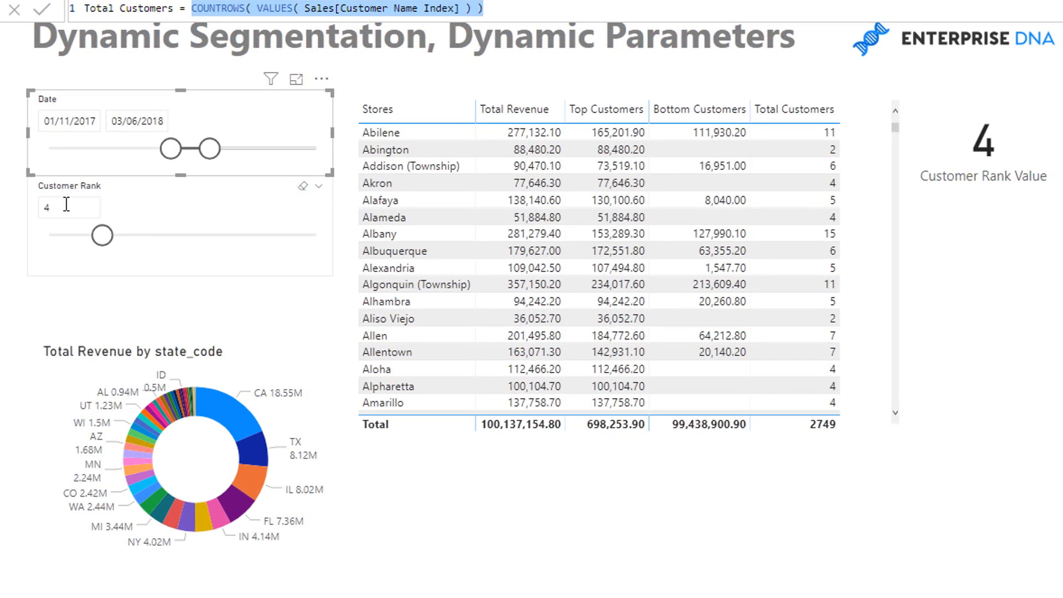
mouse_move(717, 131)
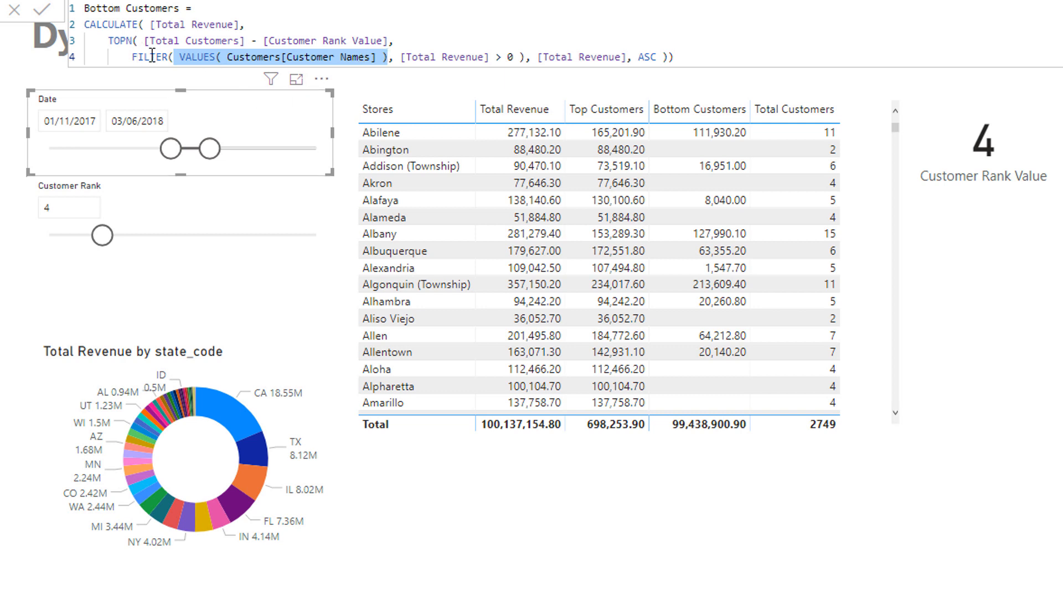
mouse_move(647, 32)
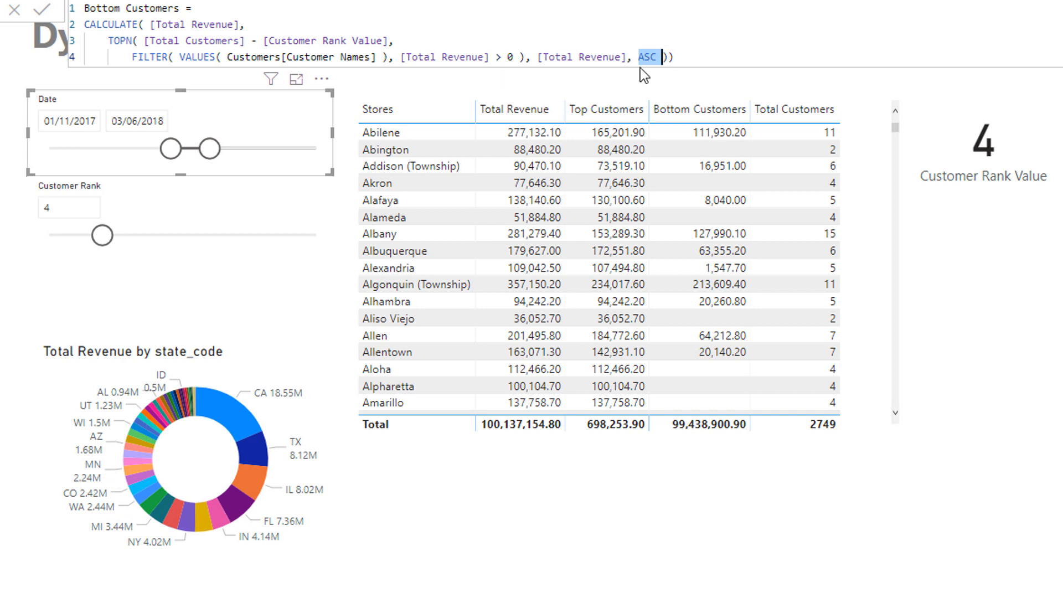
mouse_move(639, 61)
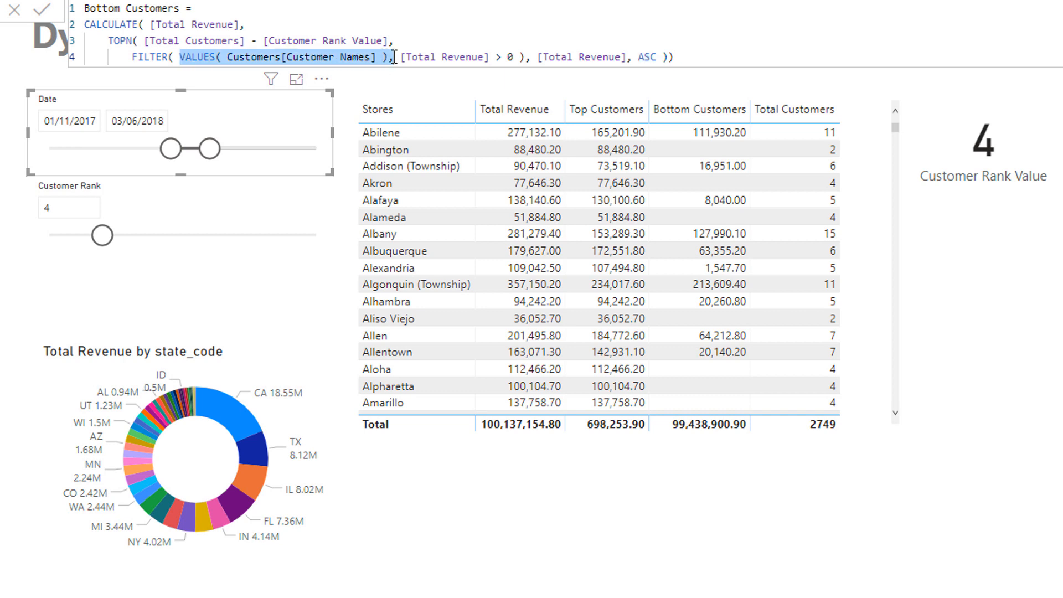
mouse_move(794, 198)
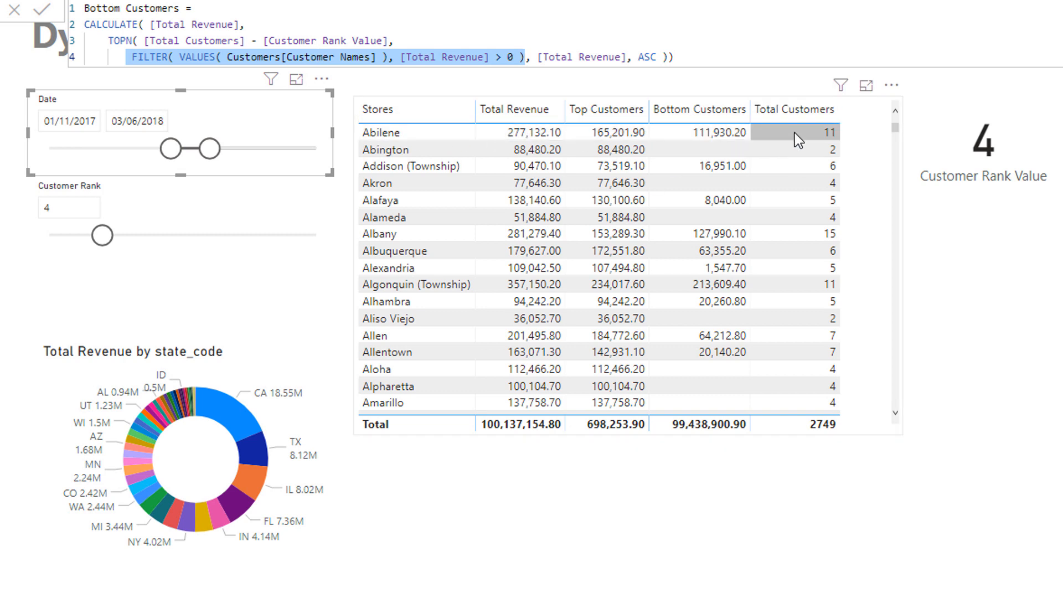
mouse_move(451, 81)
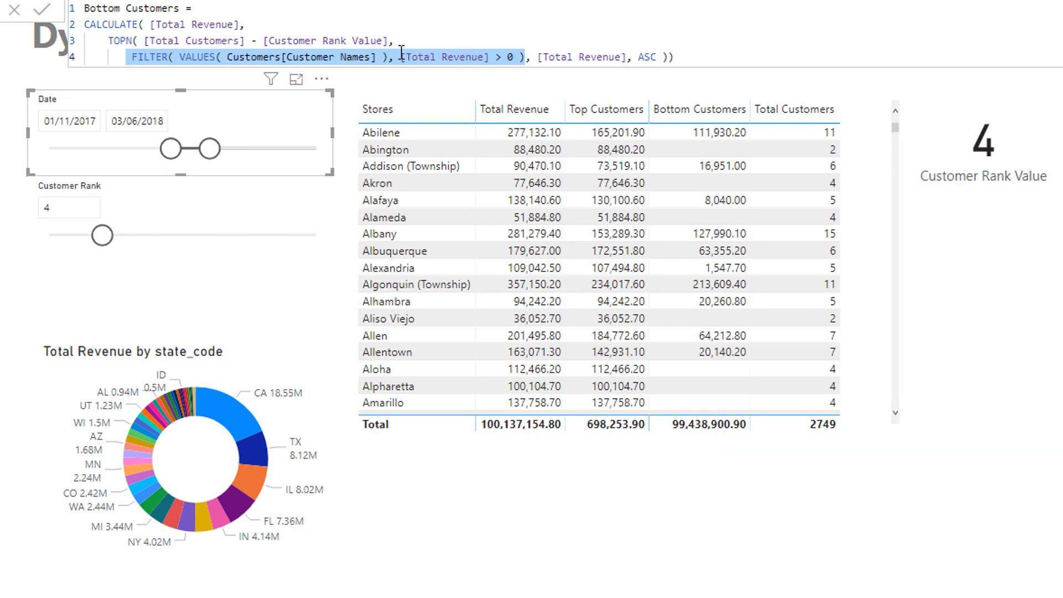
Wrap the Bottom Customers customer list in FILTER keeping Total Revenue above 0
left_click(510, 57)
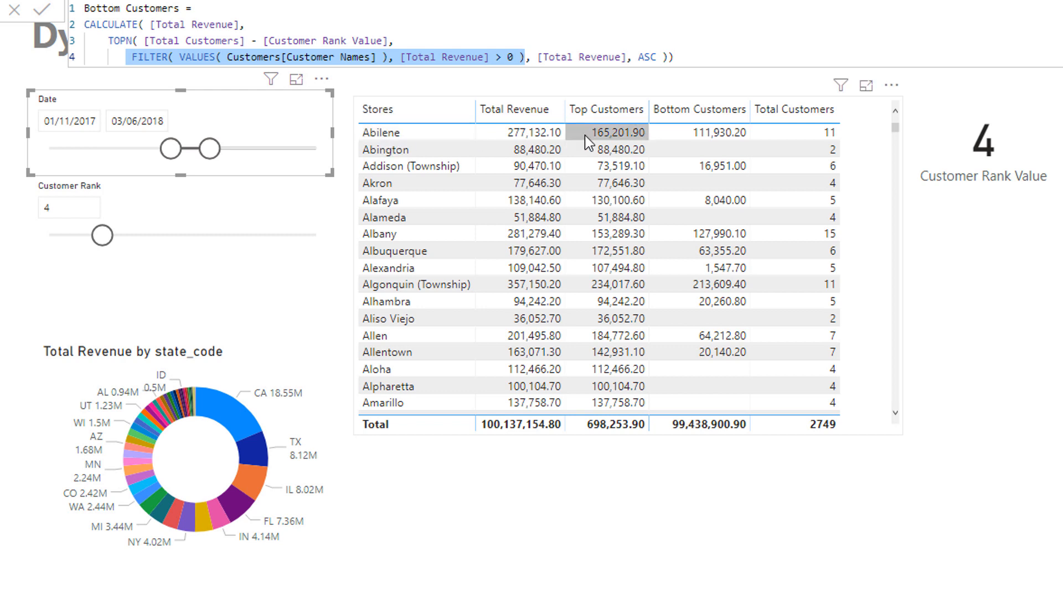
mouse_move(789, 138)
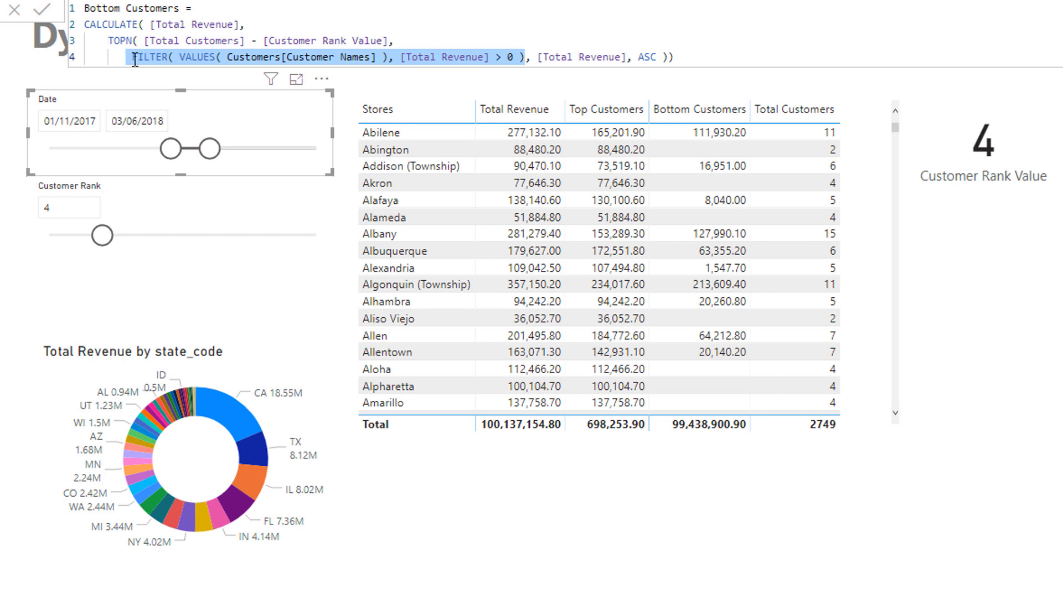
mouse_move(505, 106)
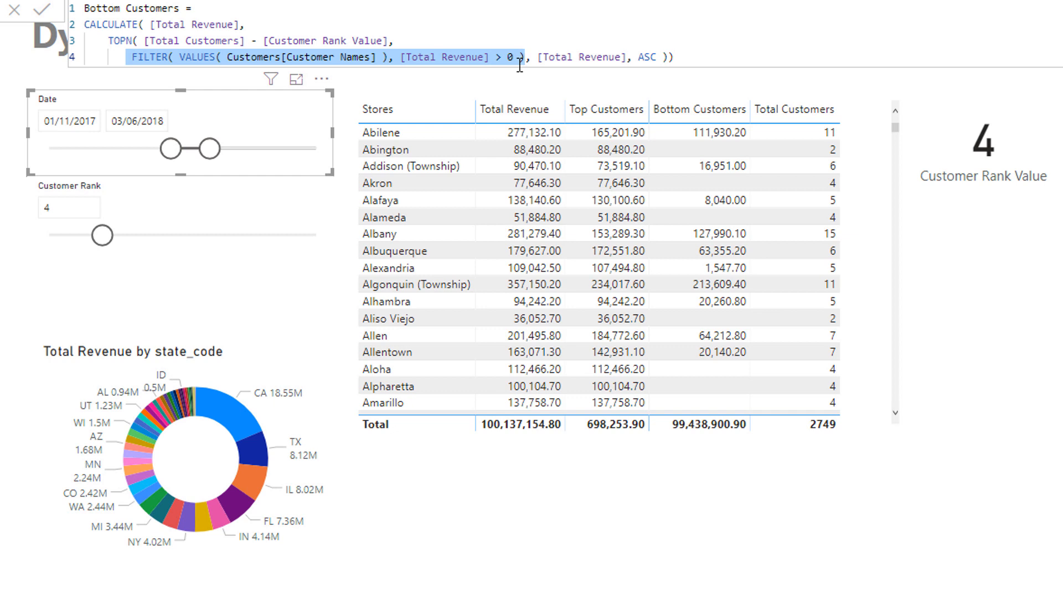
mouse_move(176, 105)
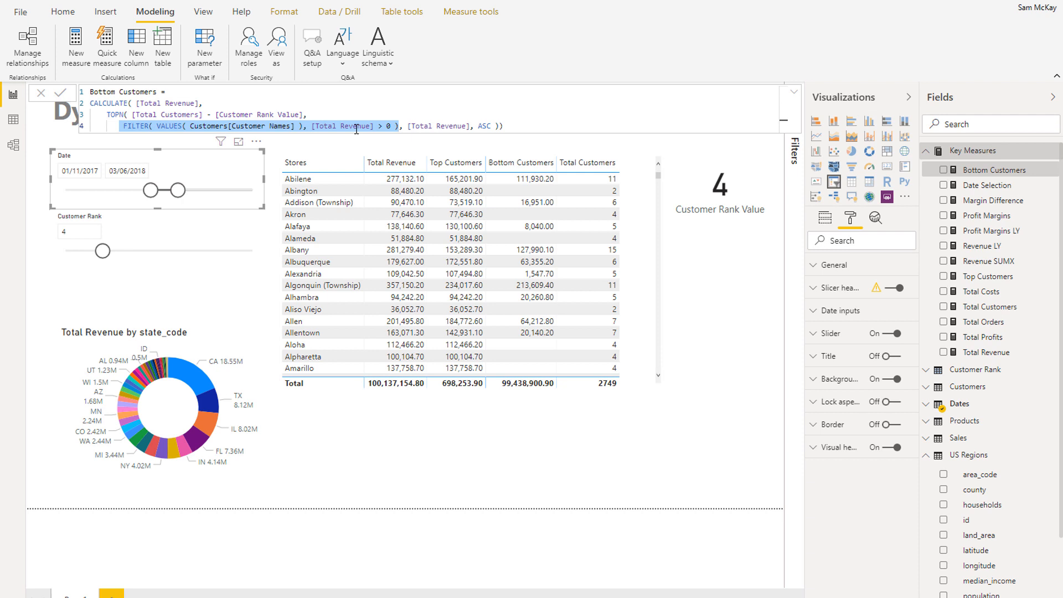
mouse_move(409, 125)
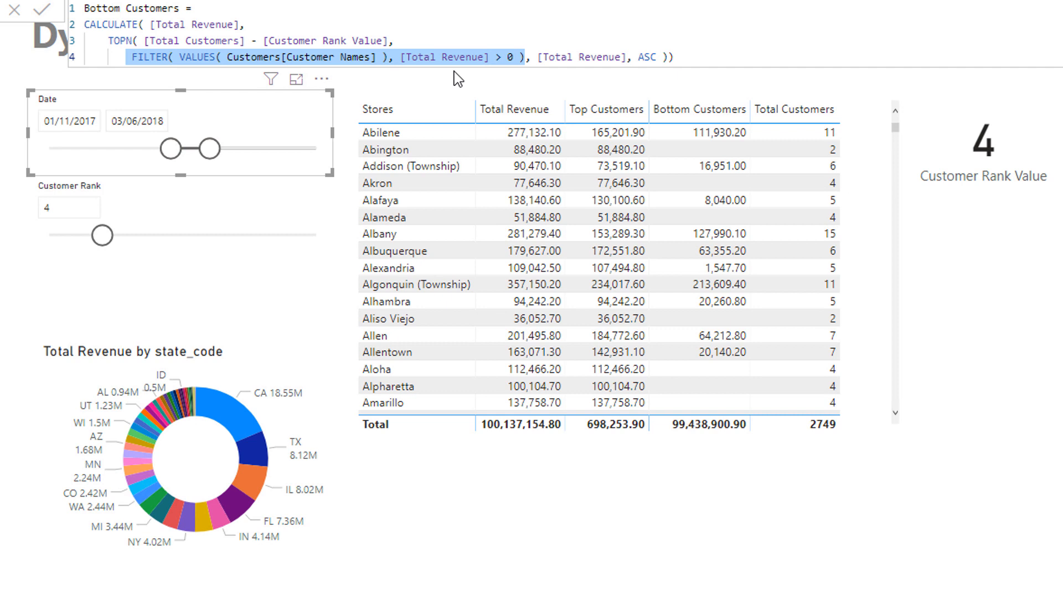
mouse_move(64, 6)
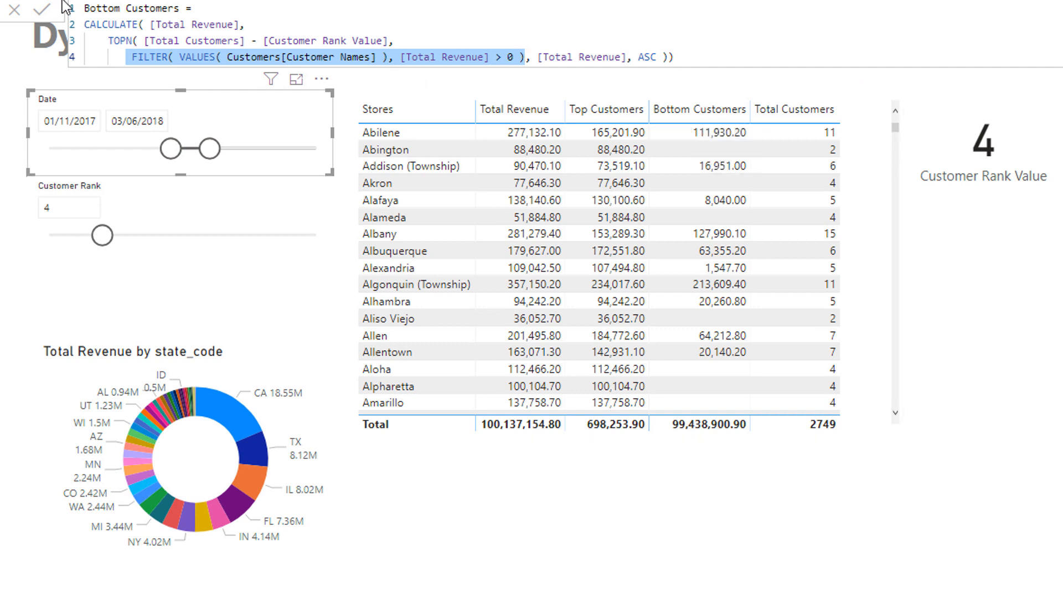
mouse_move(392, 142)
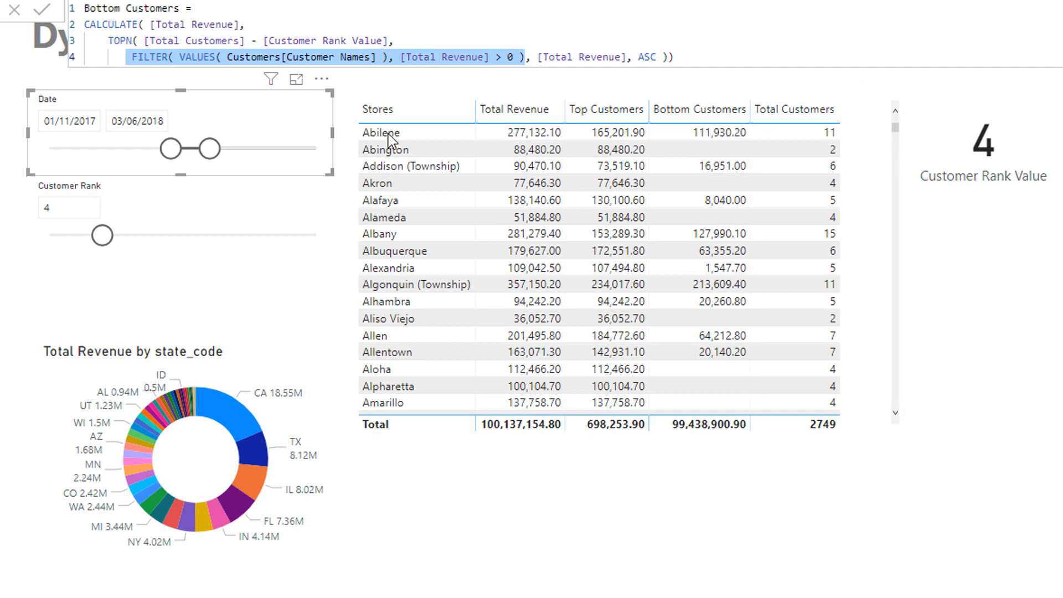
Raise Customer Rank to 5, shorten the store table, and select it for copying
left_click_drag(102, 236, 115, 235)
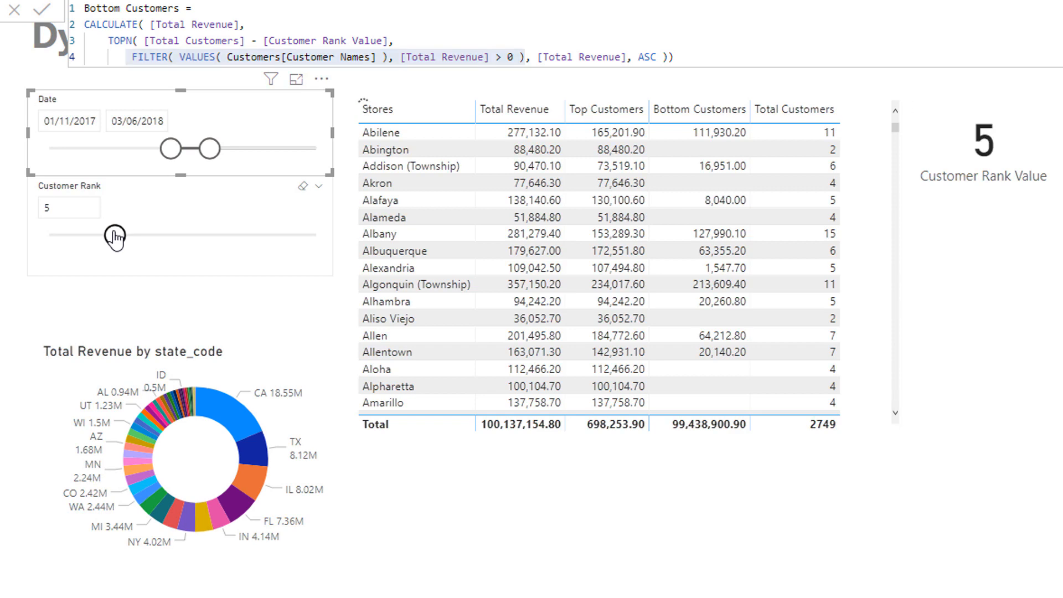
left_click_drag(115, 236, 114, 235)
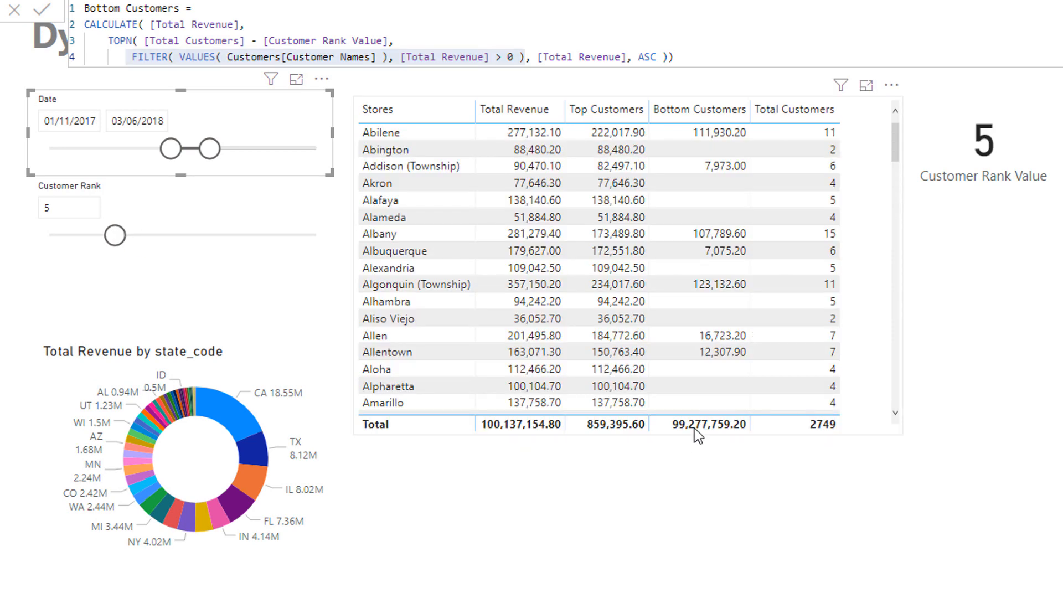
left_click(42, 11)
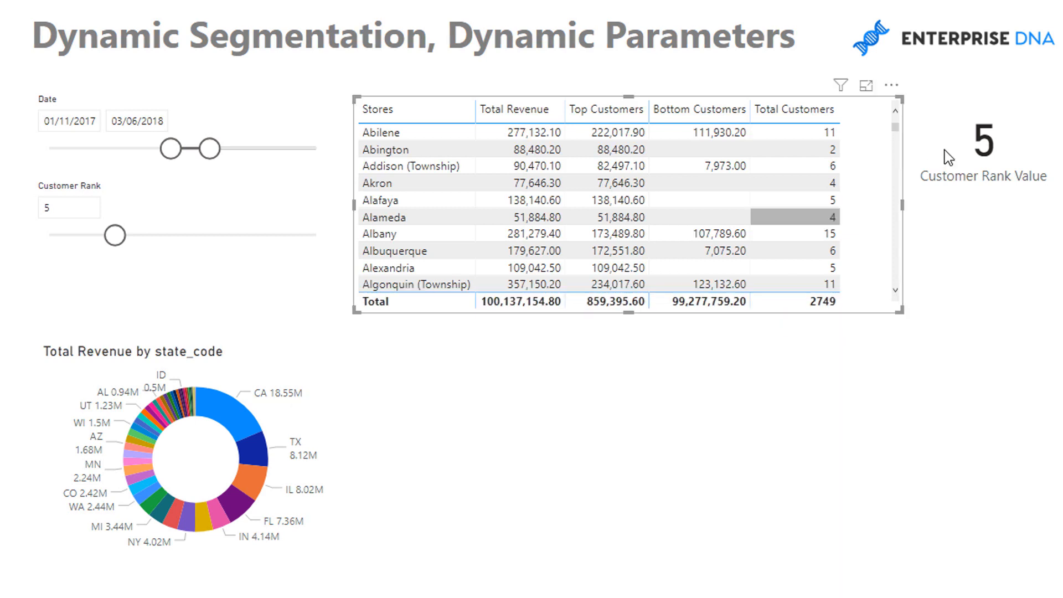
mouse_move(892, 86)
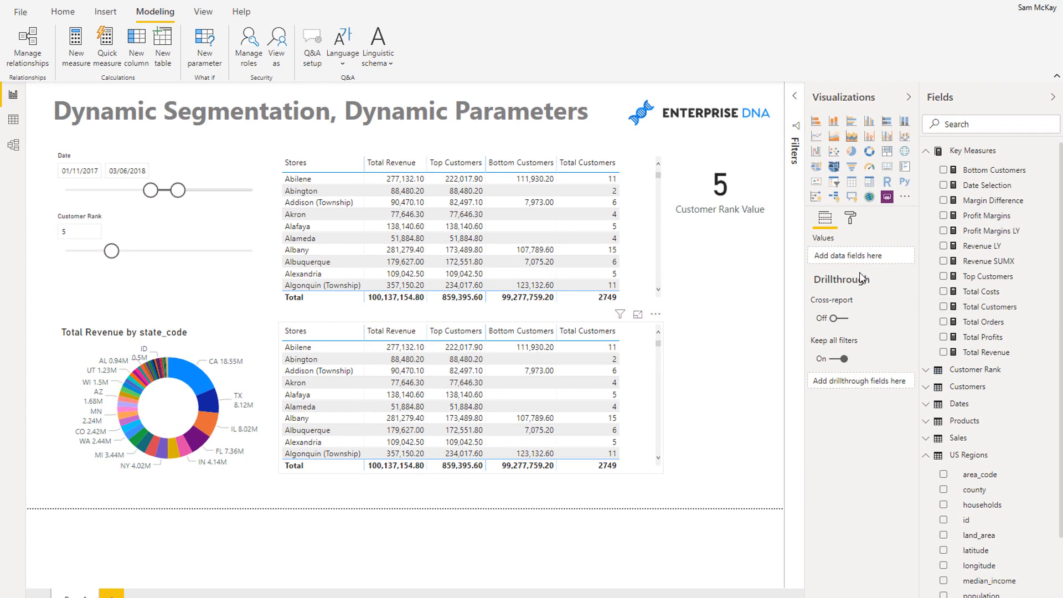
Drop Total Customers from the copied table and make it a 100% stacked bar chart
left_click(468, 400)
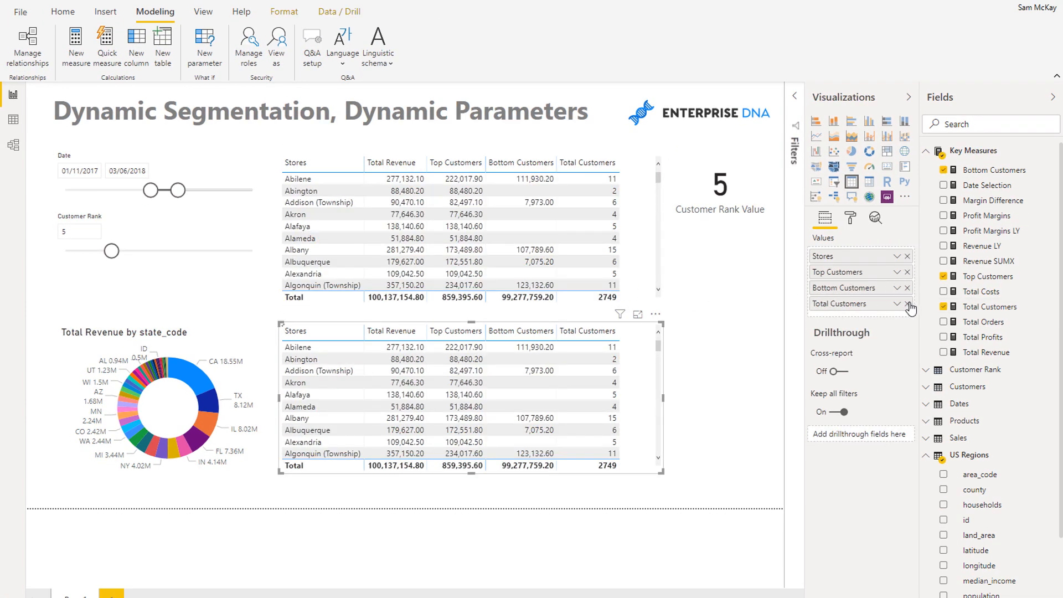
left_click(907, 306)
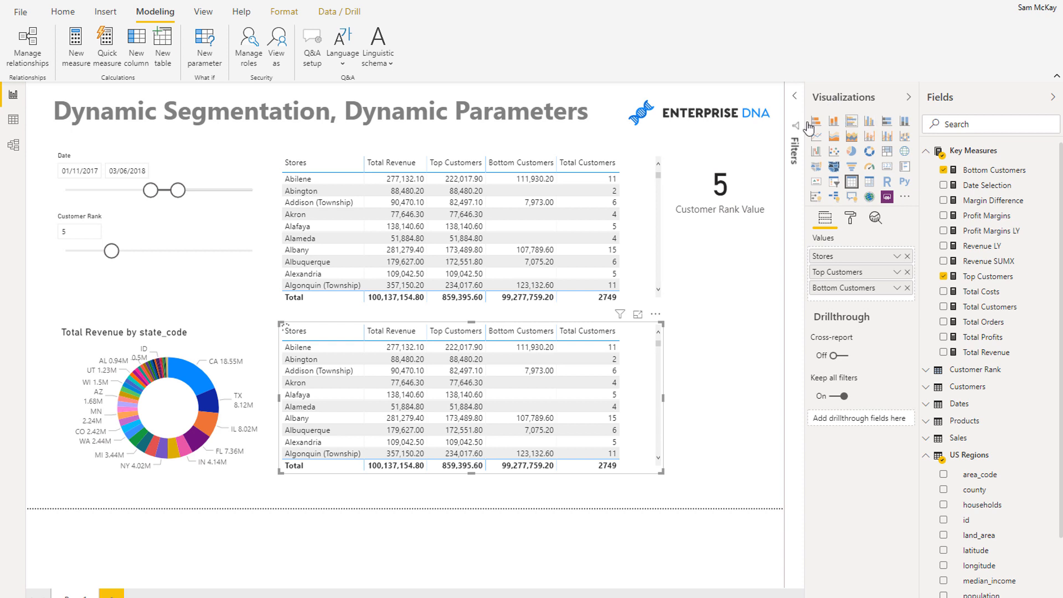
left_click(815, 121)
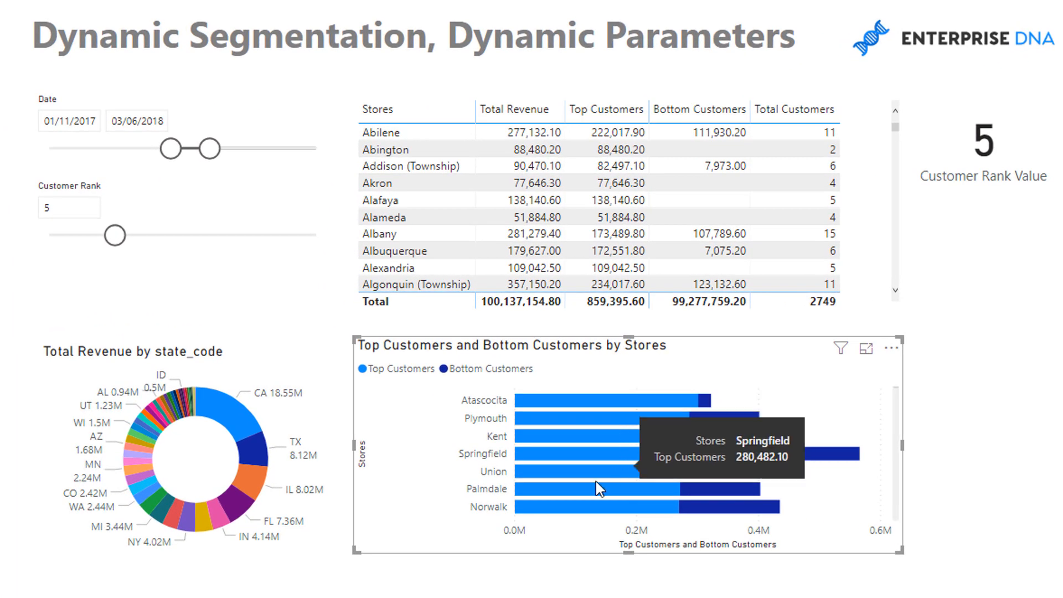
mouse_move(517, 395)
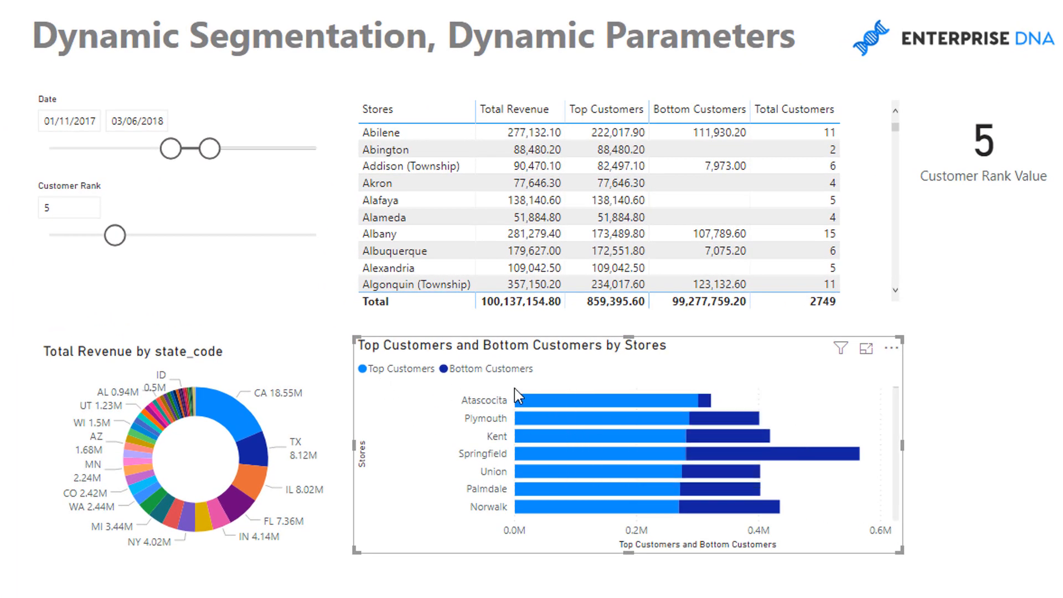
mouse_move(813, 419)
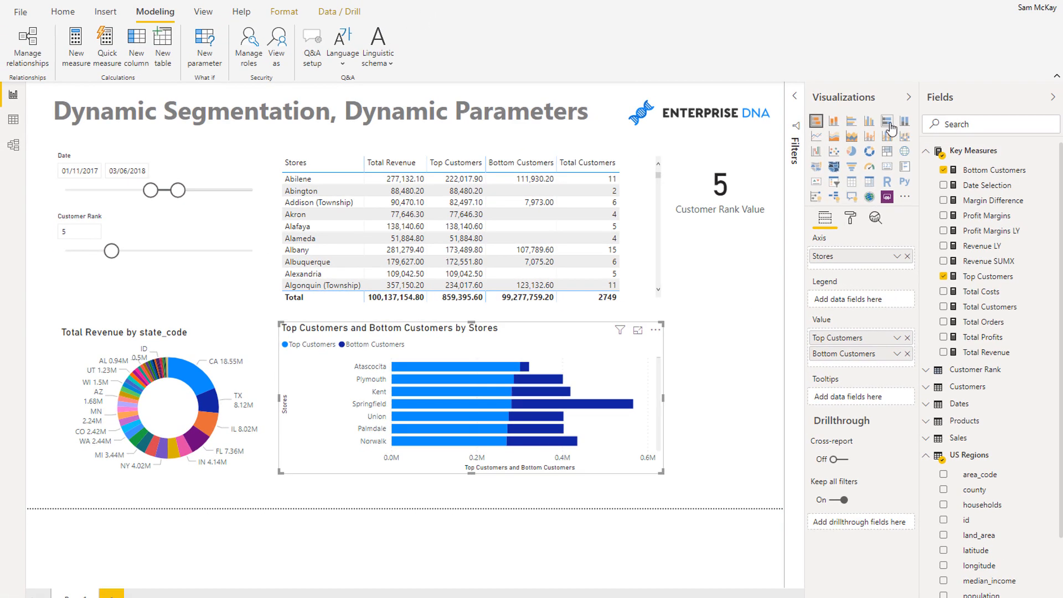
mouse_move(891, 121)
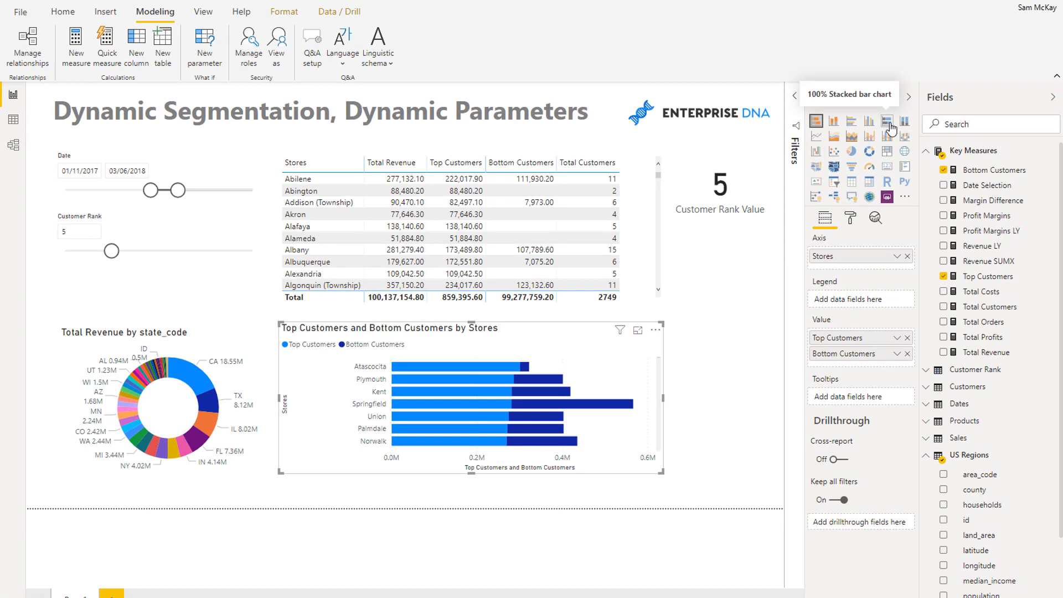
left_click(891, 120)
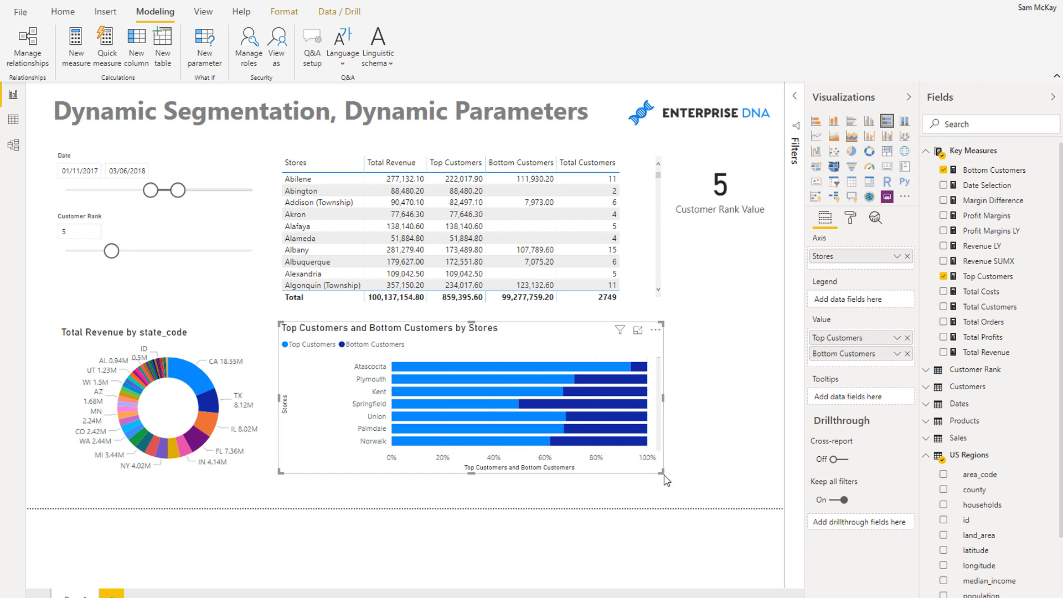
scroll("down", 3)
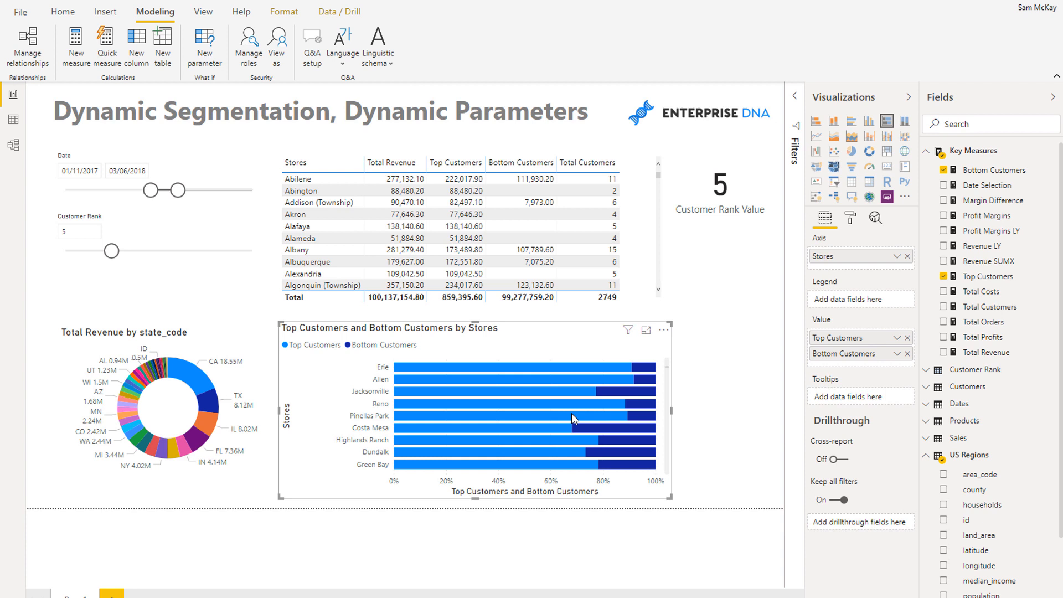
mouse_move(573, 419)
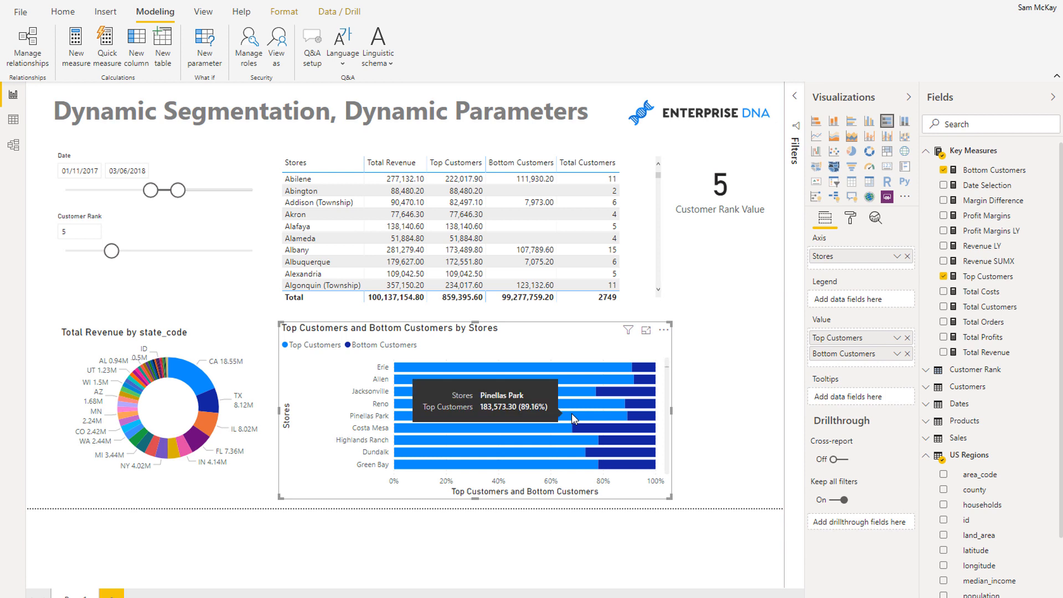
mouse_move(545, 331)
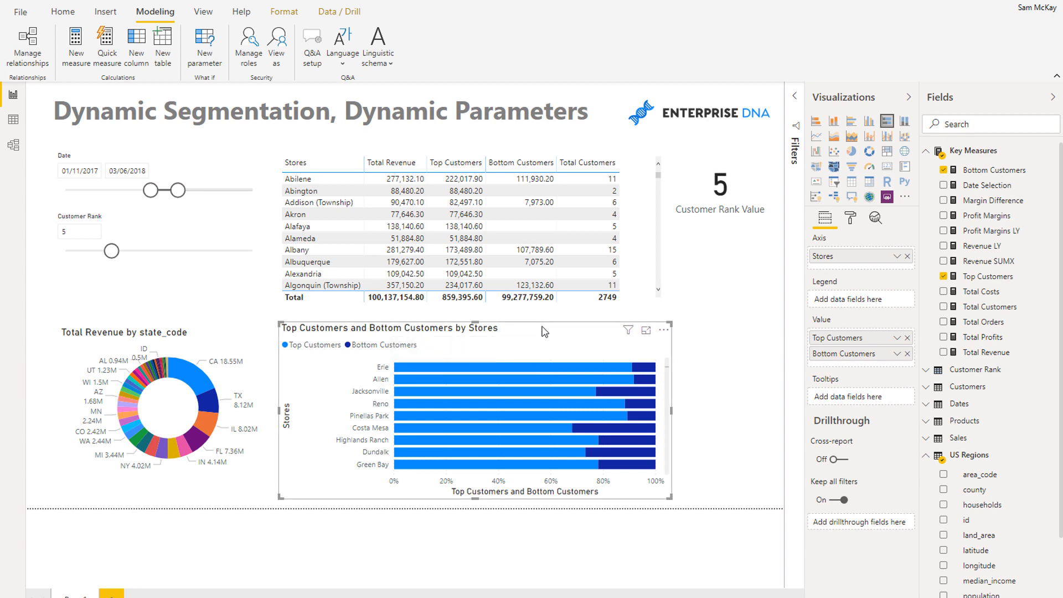
mouse_move(545, 331)
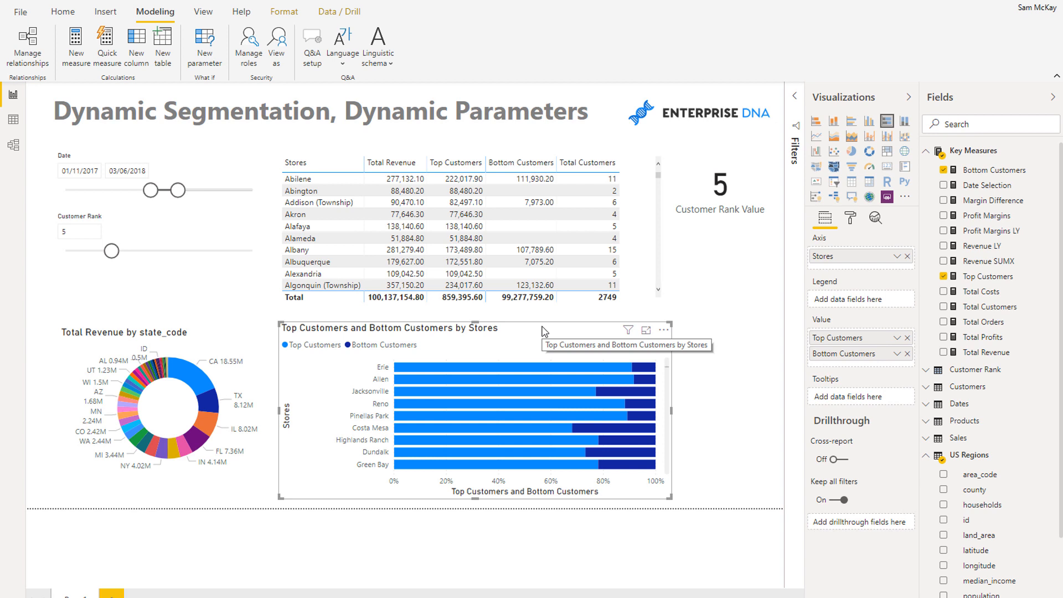
mouse_move(677, 329)
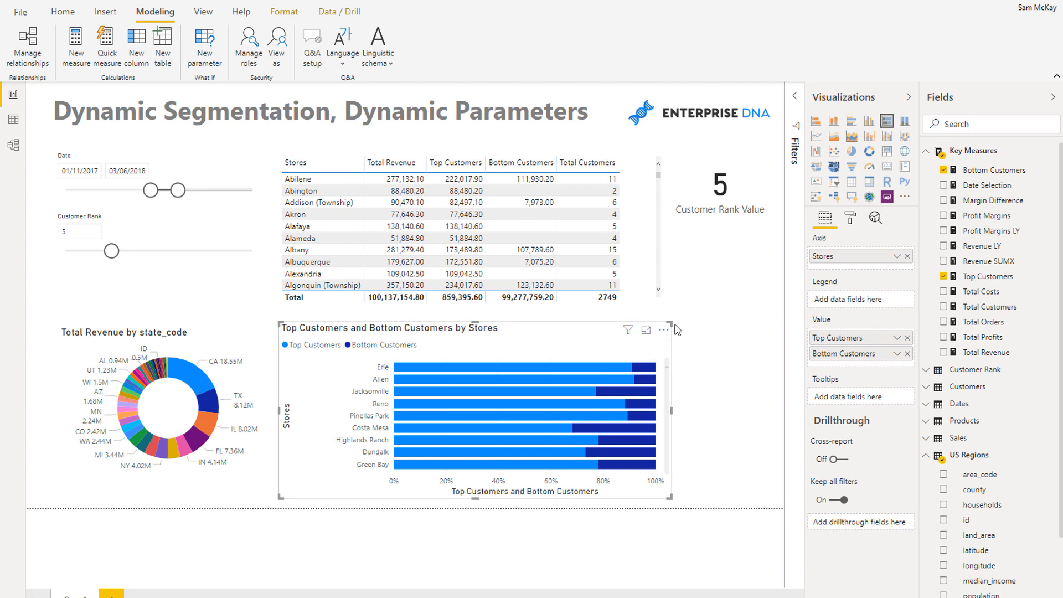
mouse_move(674, 326)
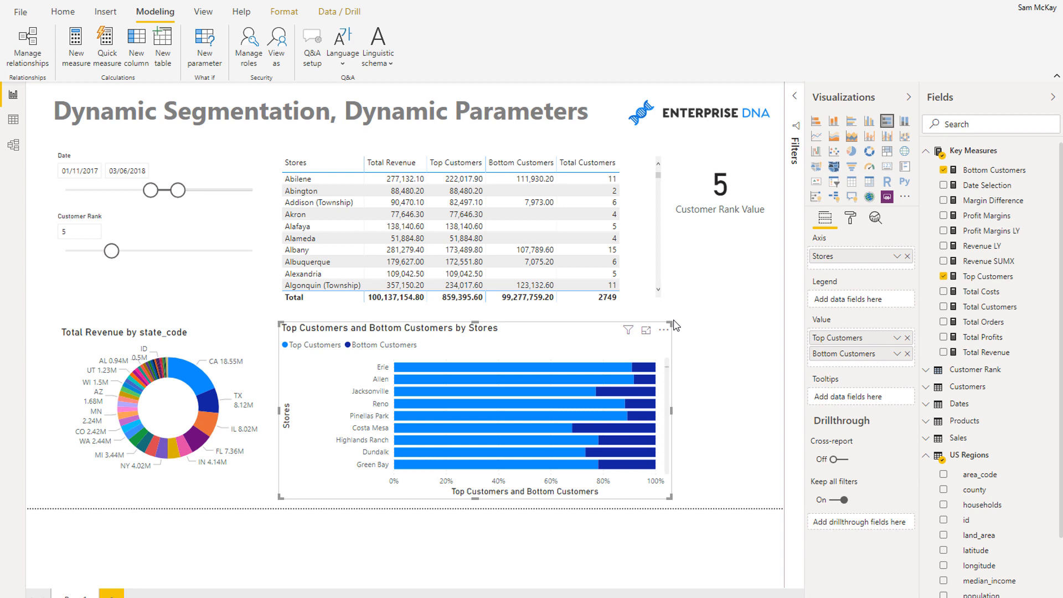
mouse_move(519, 342)
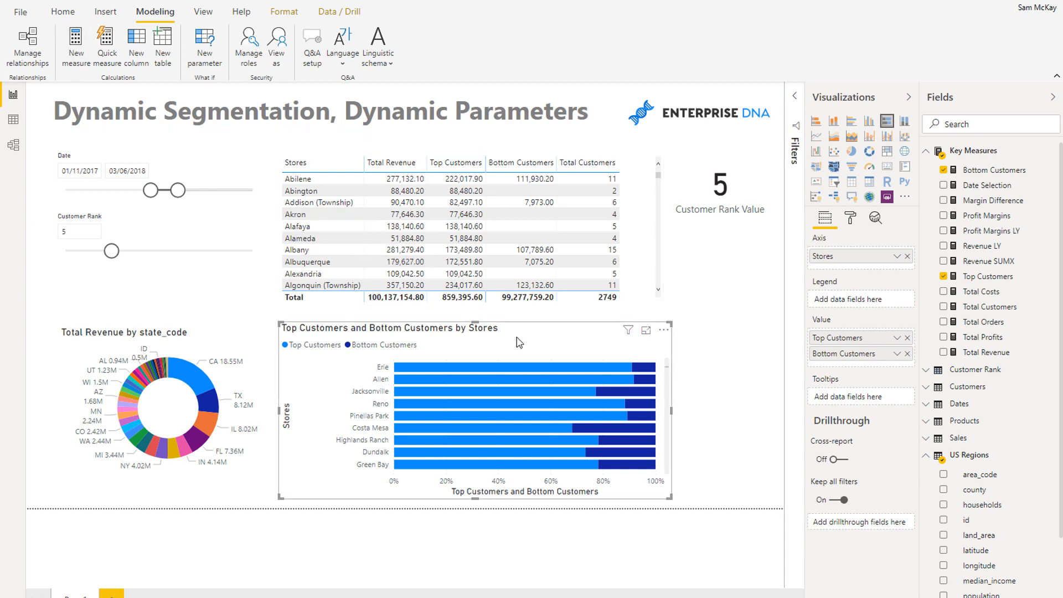
mouse_move(587, 326)
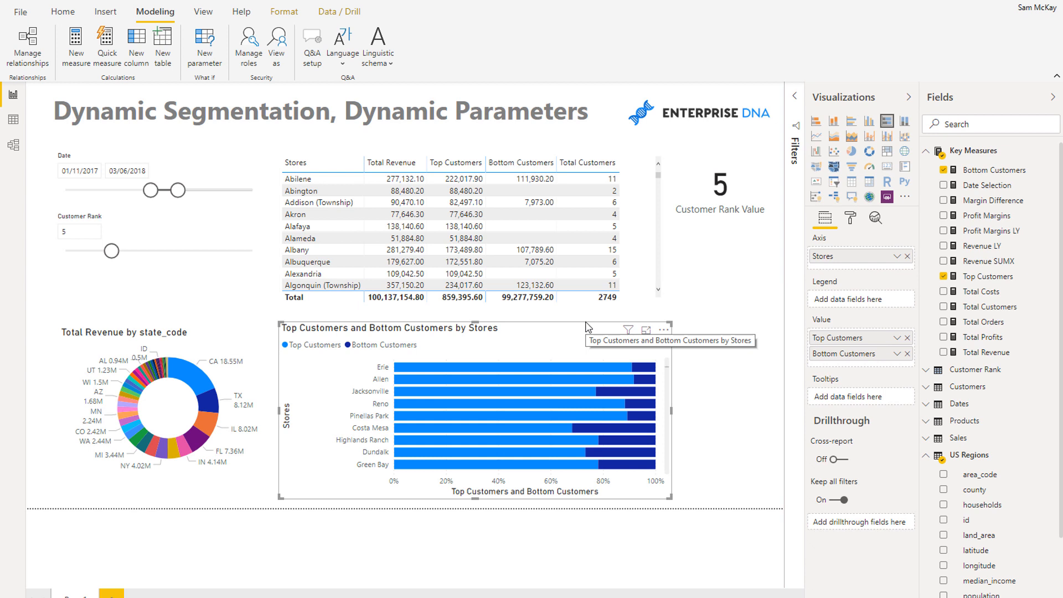